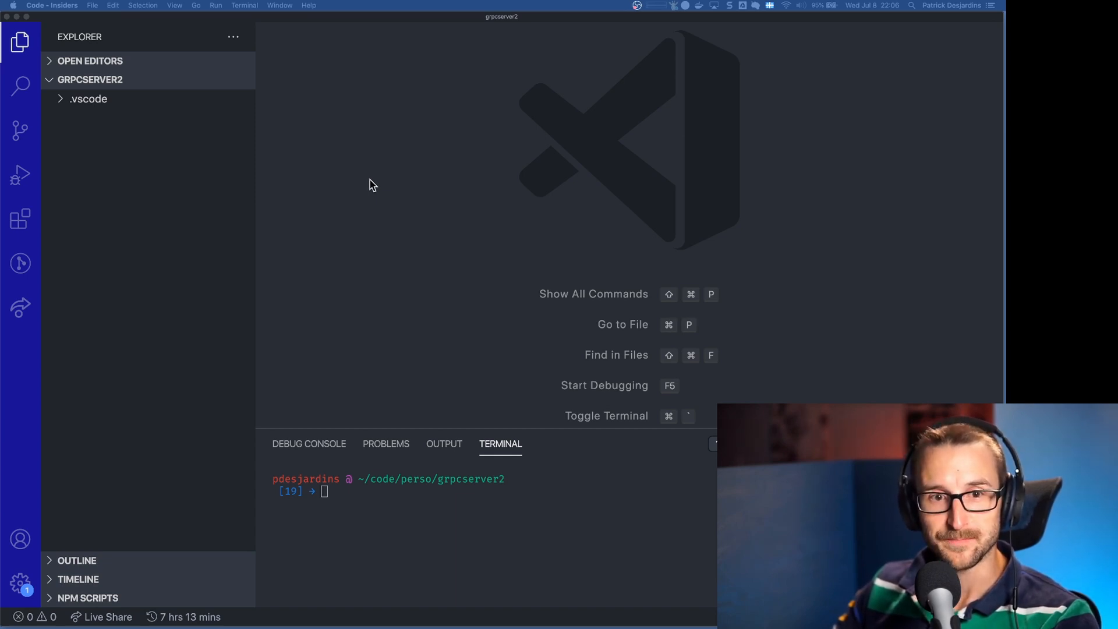
mouse_move(378, 182)
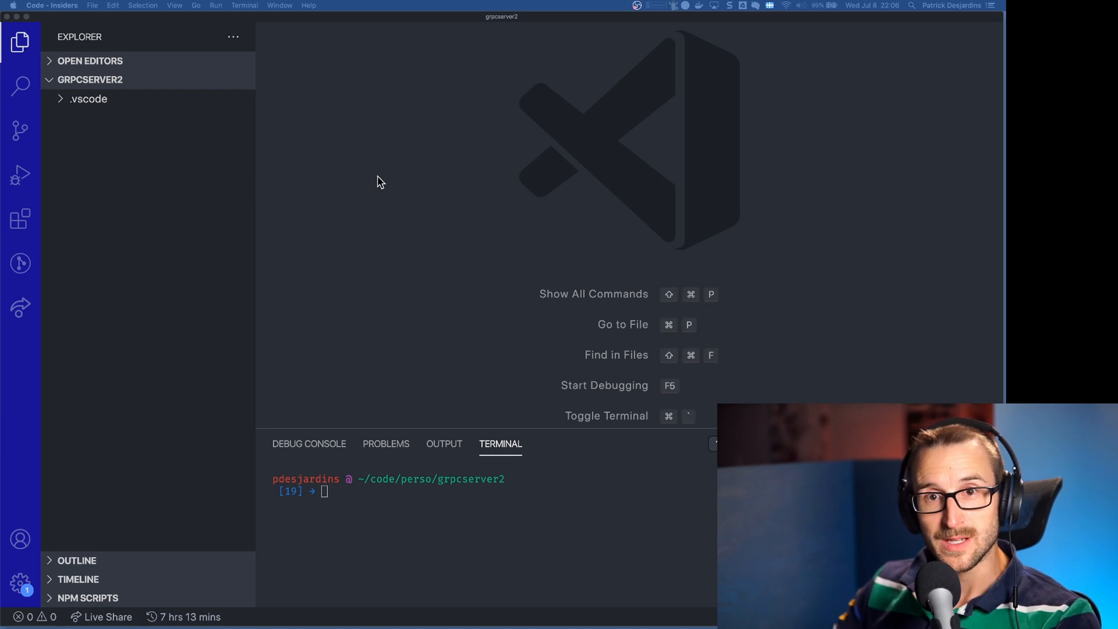
Initialise package.json with npm init and install typescript, grpc, ts-node-dev and grpc-tools packages
type("npm")
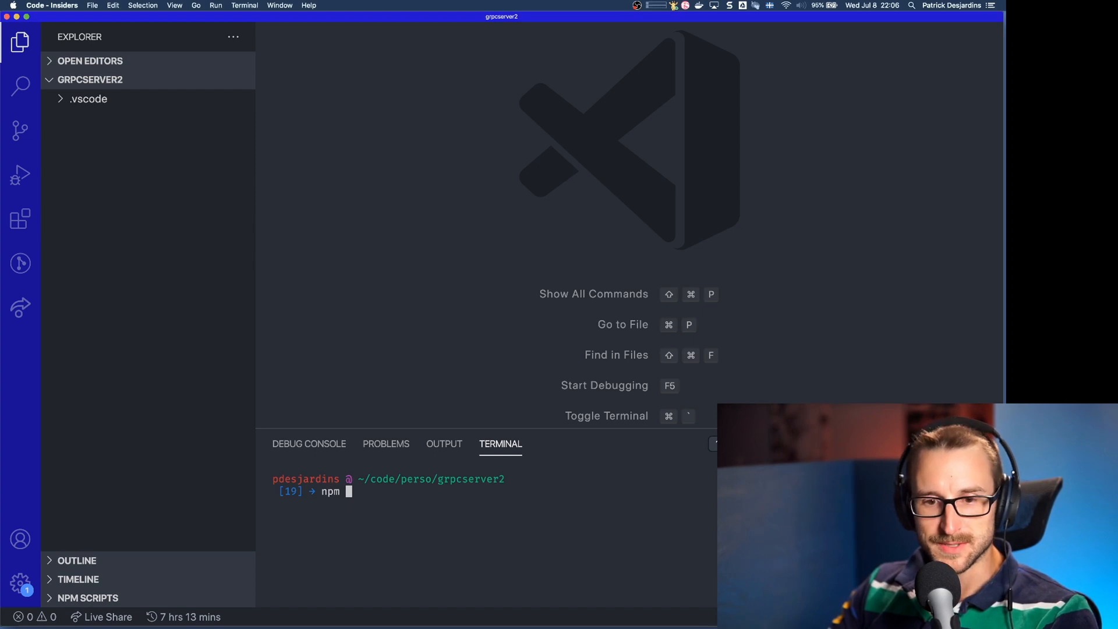
type("--i")
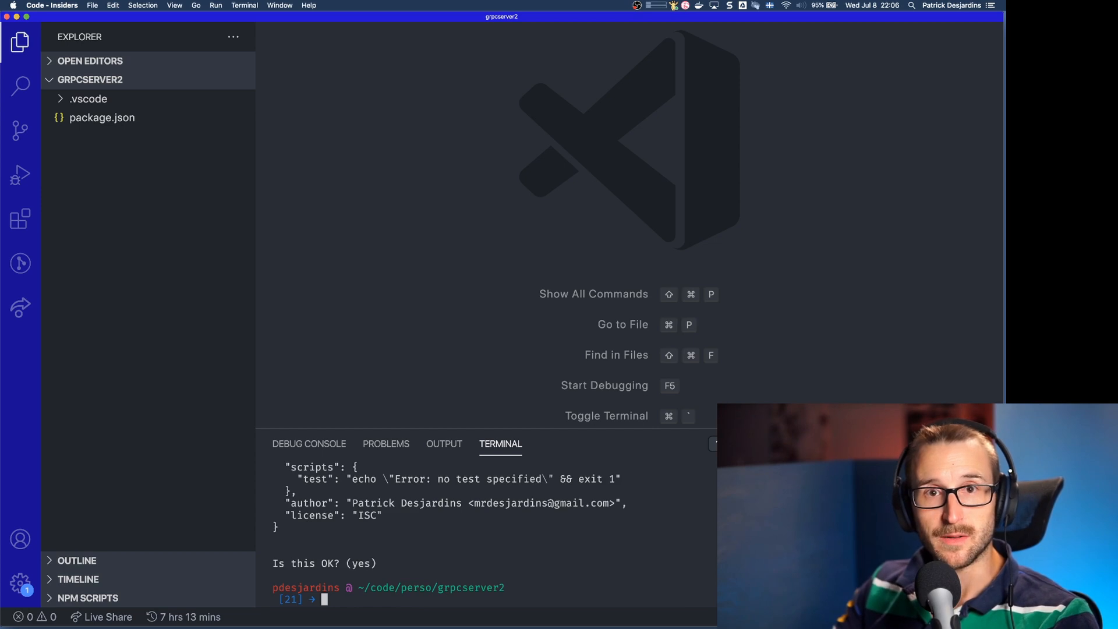
type("npm install --save typescript grpc ts-node-dev grpc-tools grpc_tc")
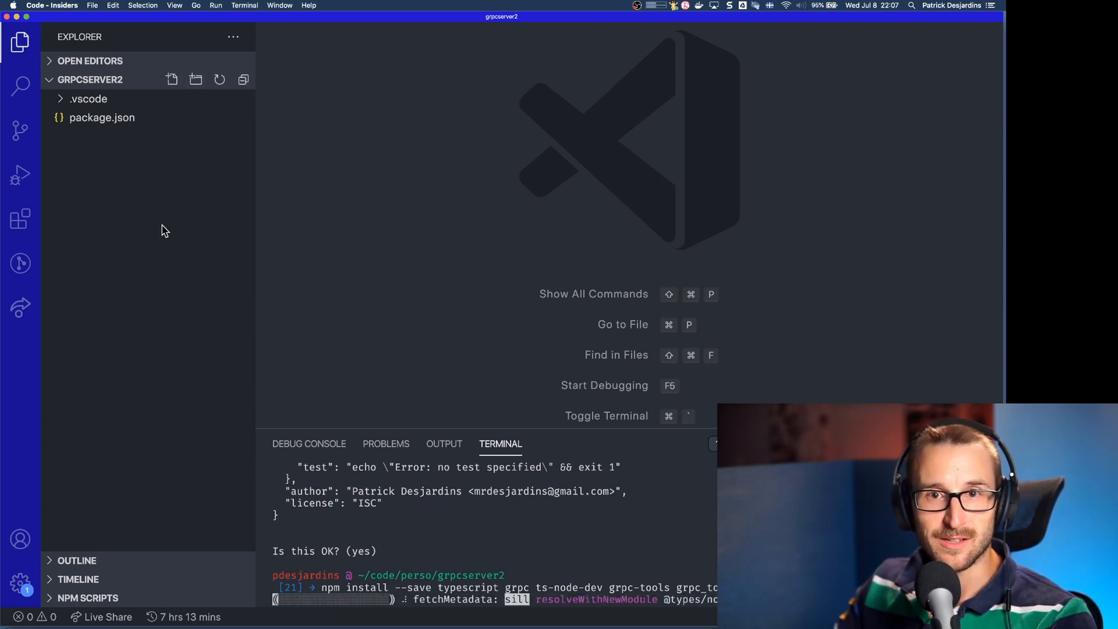
Create empty server.ts and gen.sh files, then generate tsconfig.json with tsc --init
right_click(164, 231)
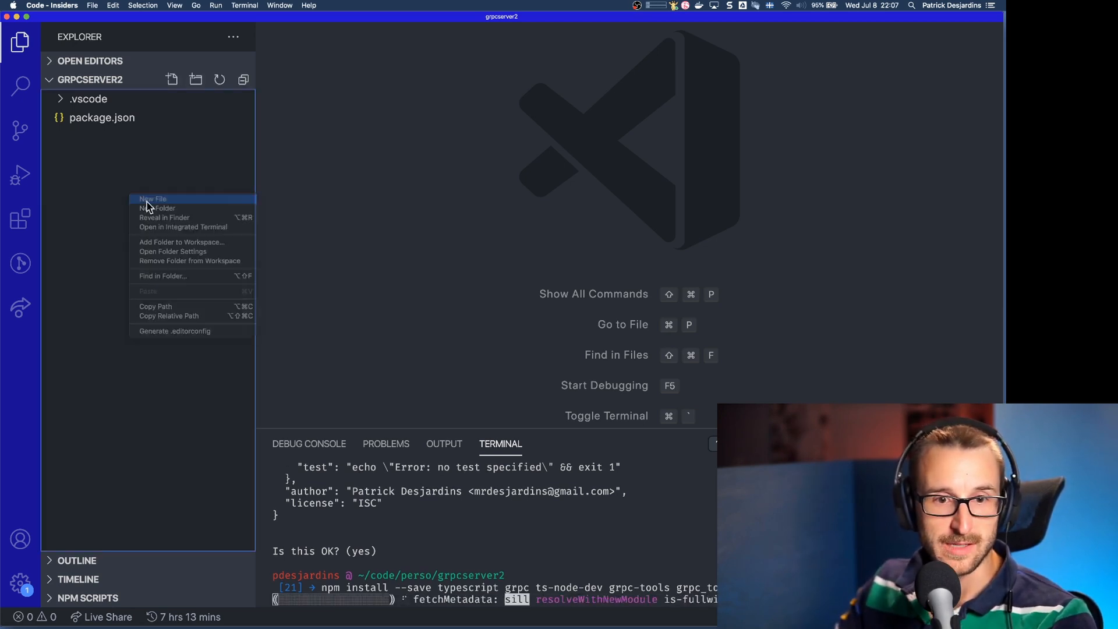
left_click(151, 199)
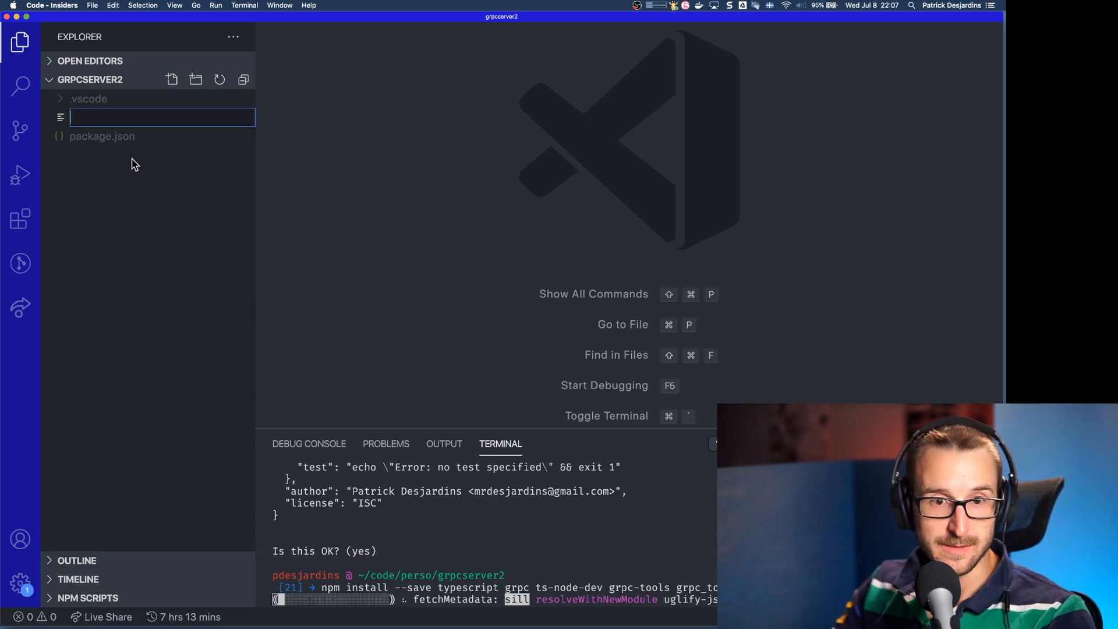
type("server.ts")
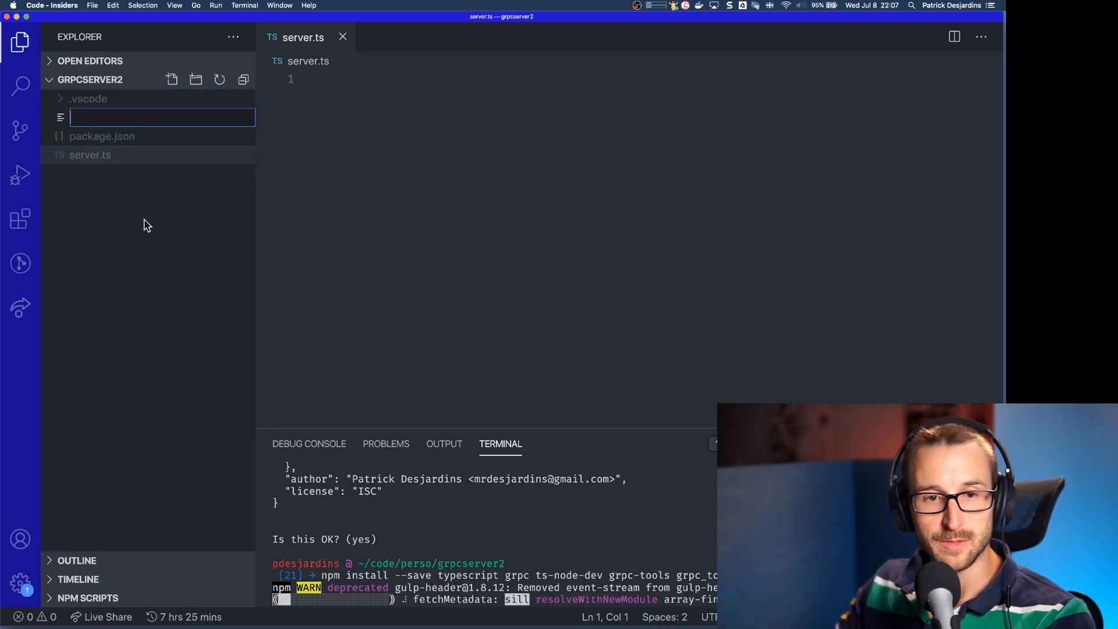
type("gen.ts")
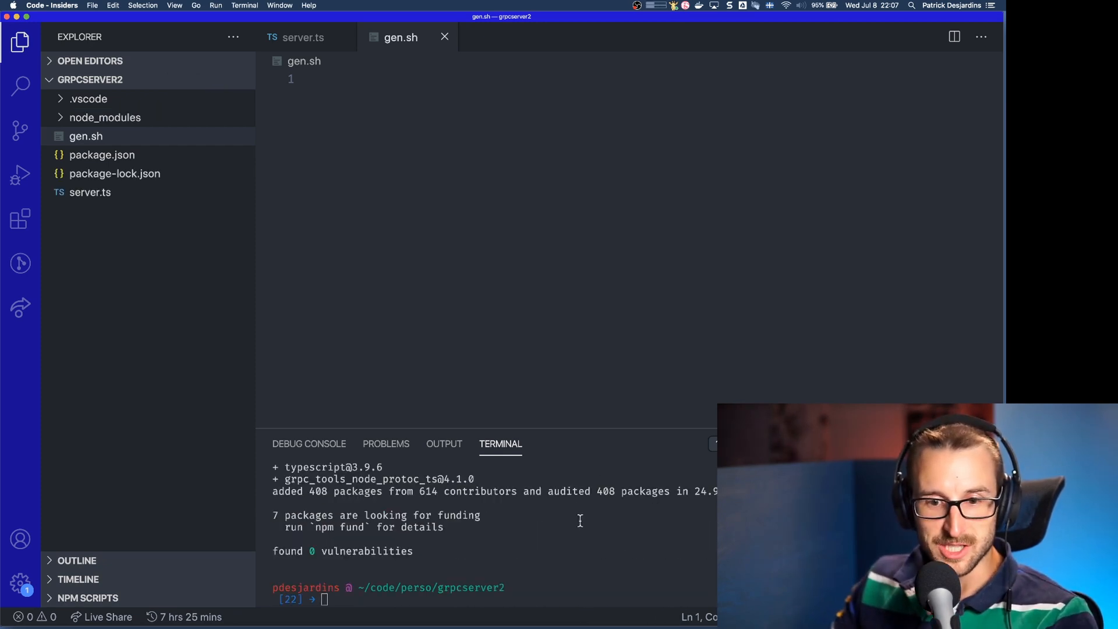
type("tsc --init")
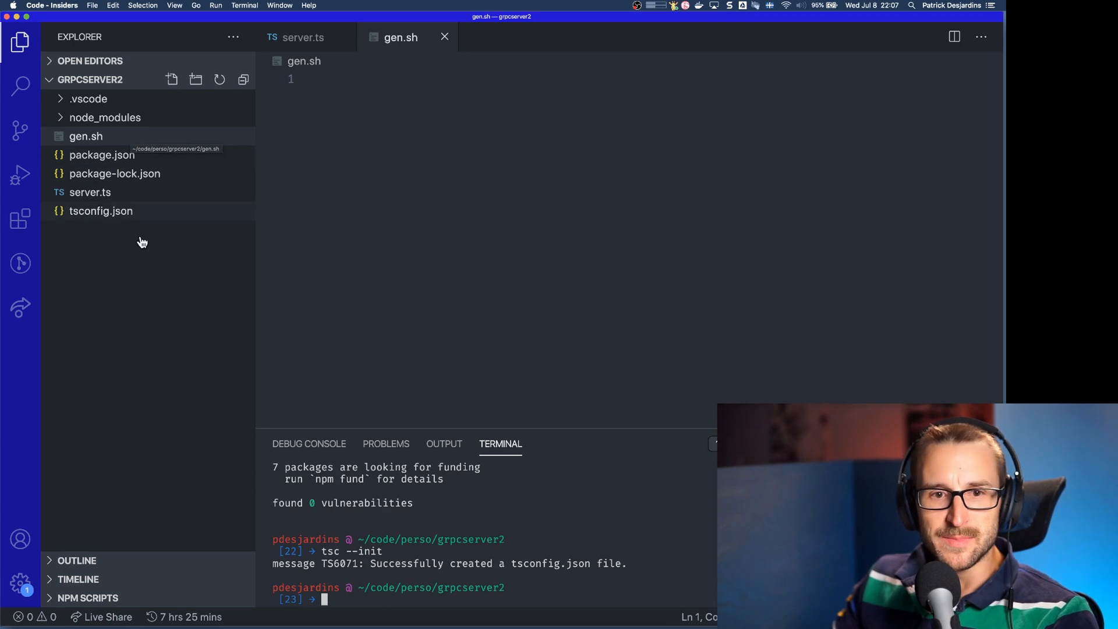
mouse_move(145, 255)
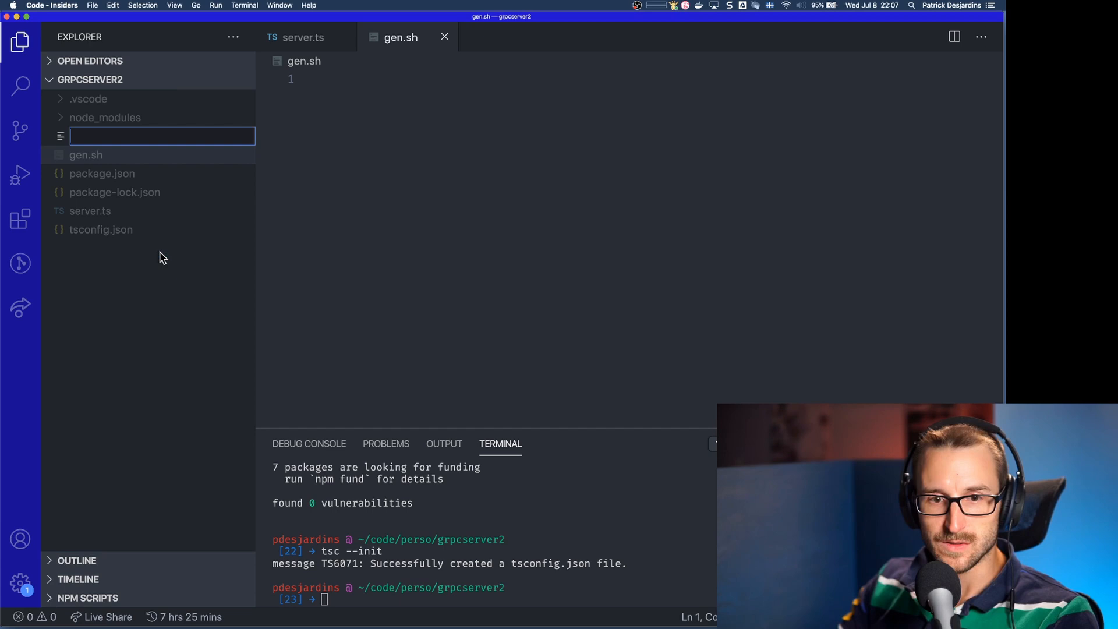
Write house.proto with the House message, HouseService rpcs including GetHousesBySize, and its request/response messages
type("proto3\";")
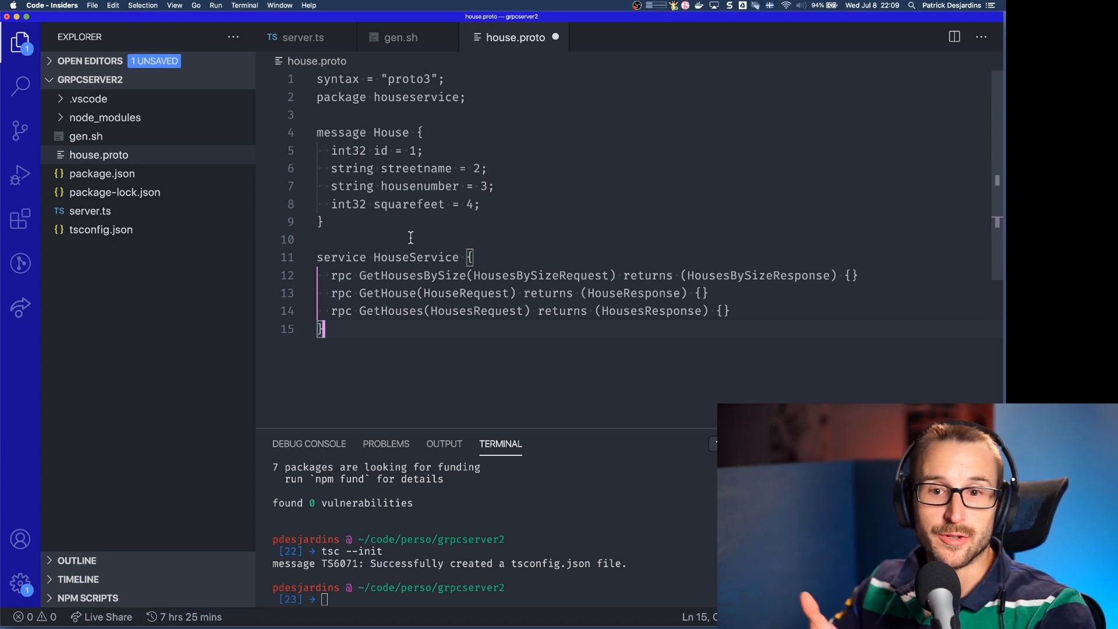
double_click(415, 258)
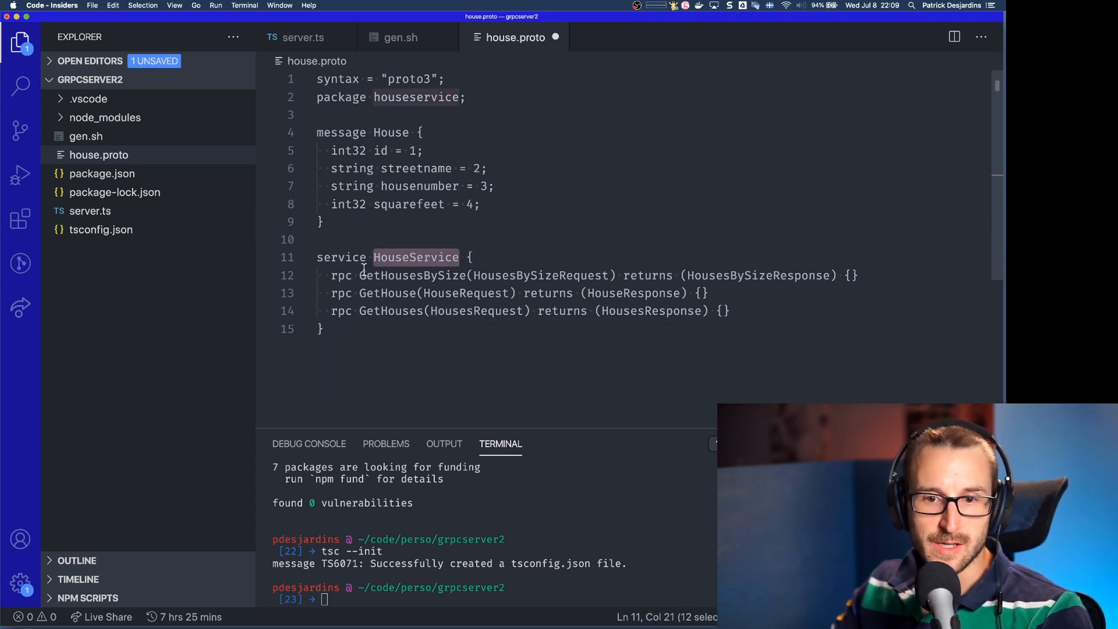
double_click(412, 275)
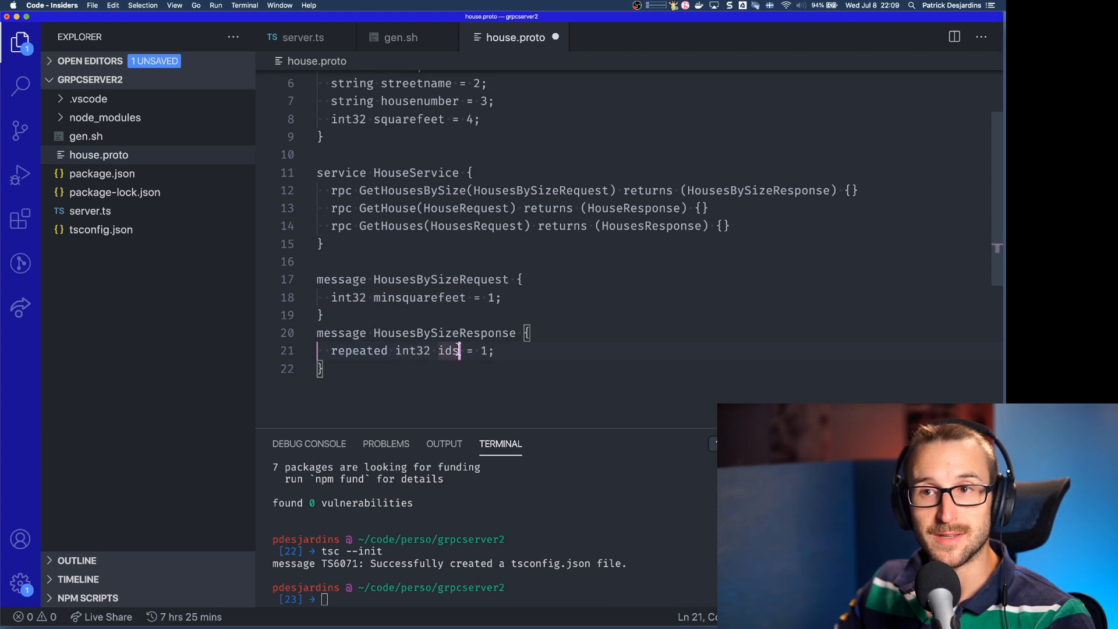
left_click(460, 207)
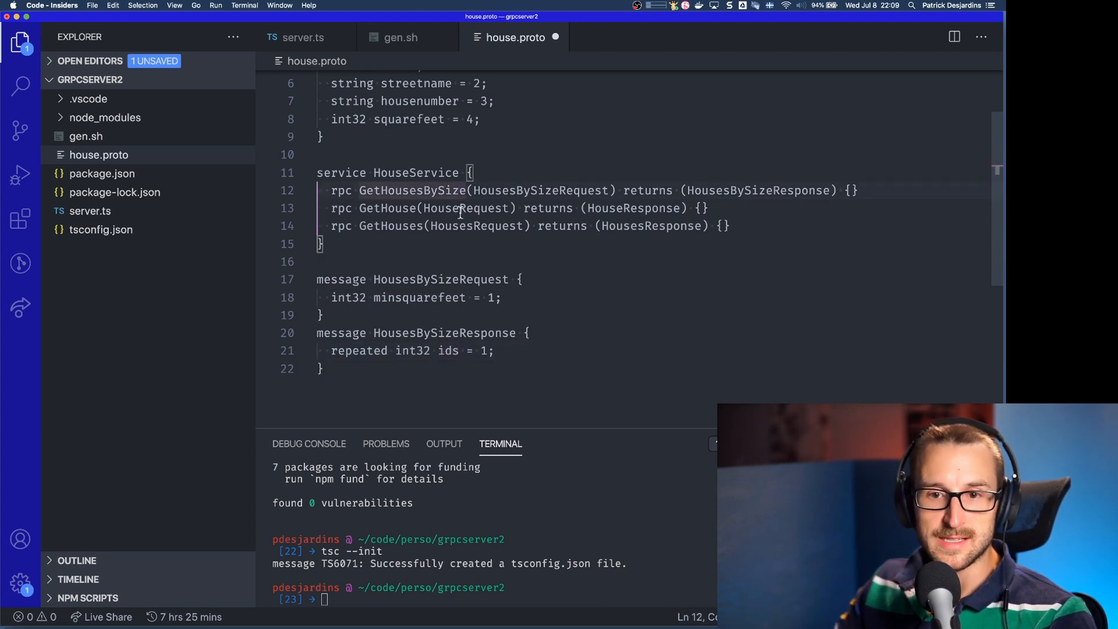
left_click(665, 207)
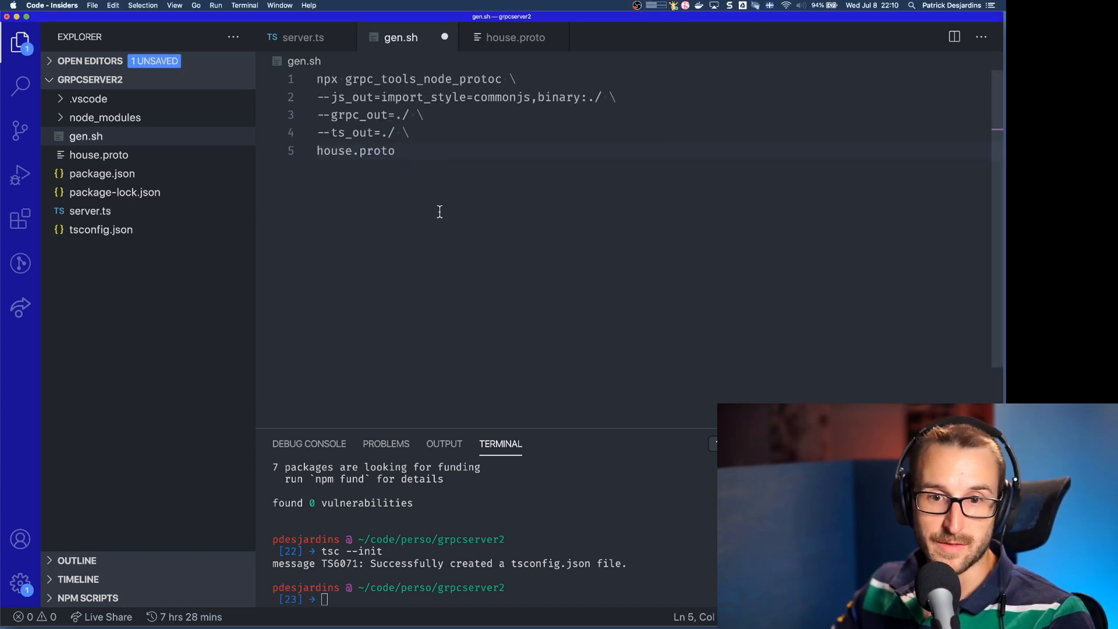
Save the grpc_tools_node_protoc command in gen.sh, make it executable with chmod +x, and run ./gen.sh
double_click(422, 78)
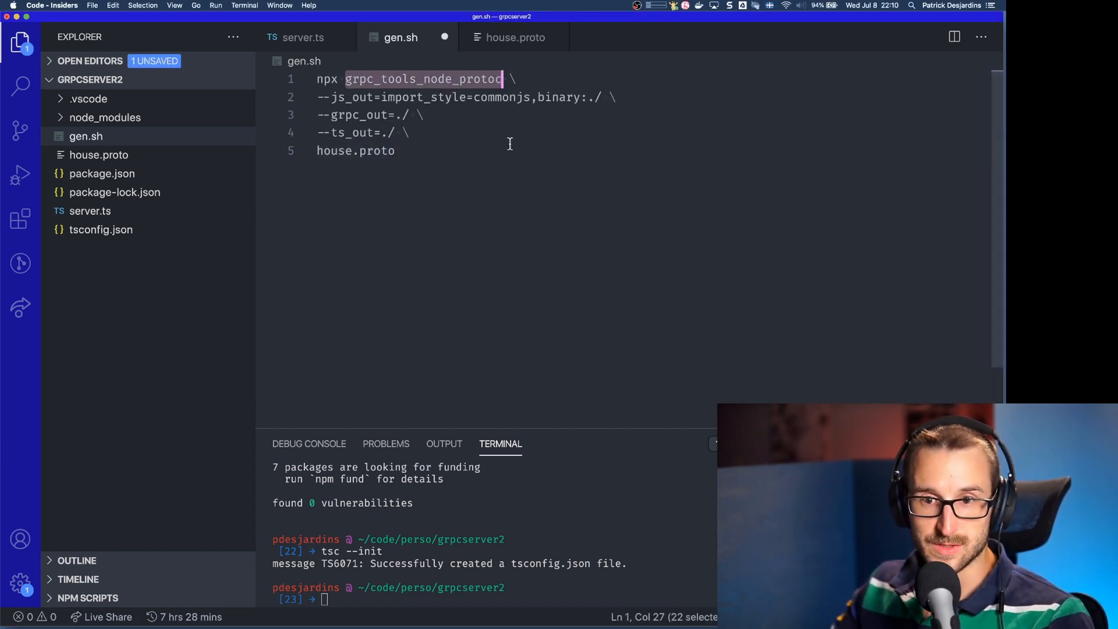
left_click(363, 98)
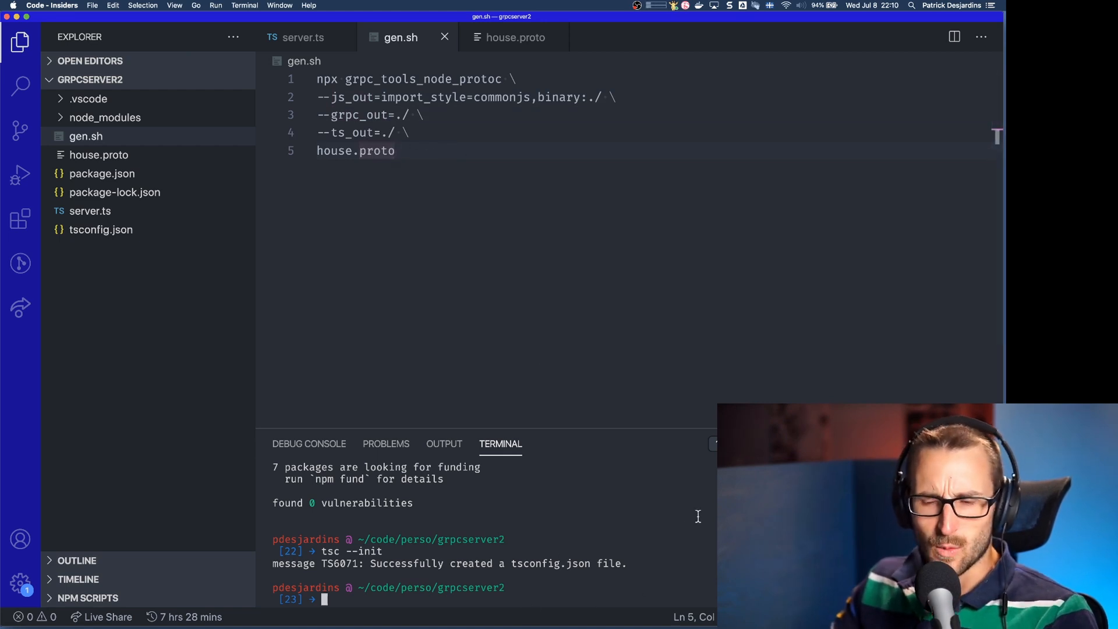
type("chmod +x")
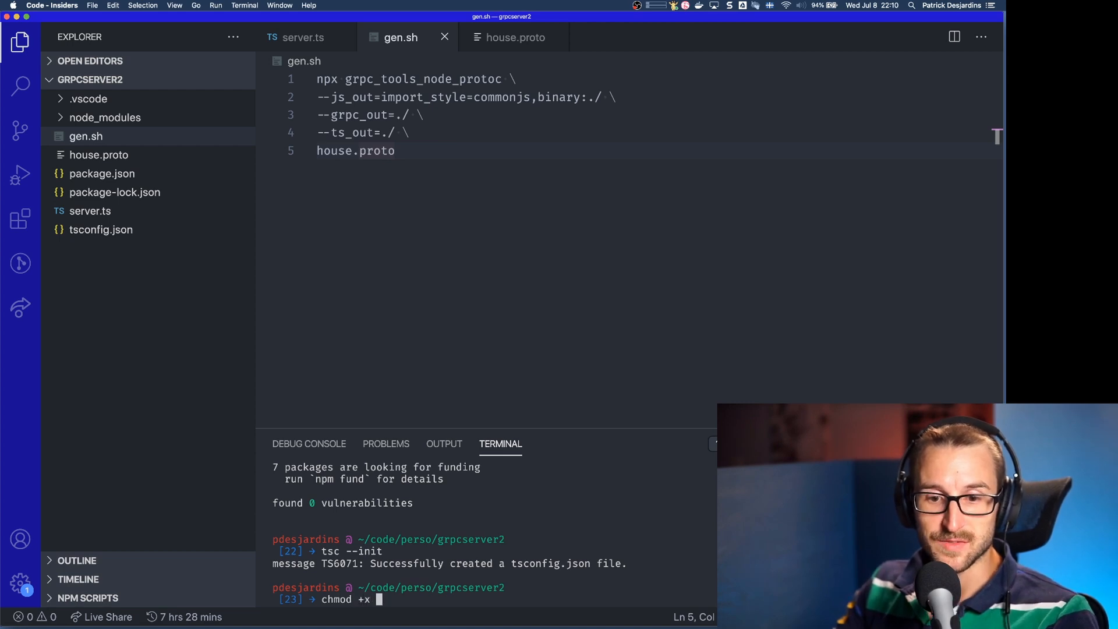
type("gen")
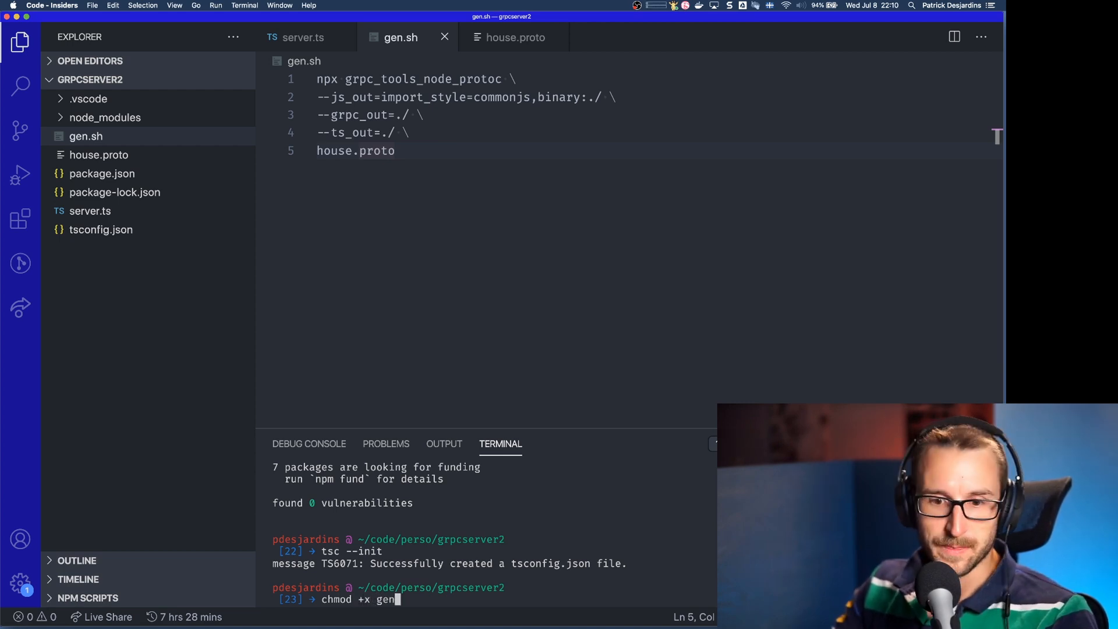
type(".sh")
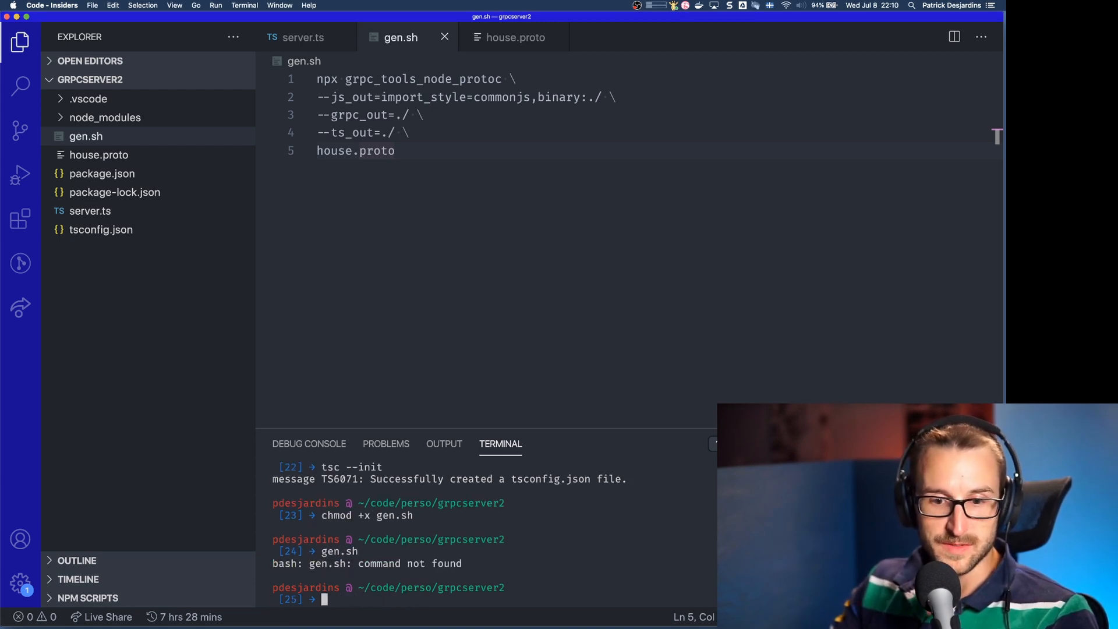
type("./")
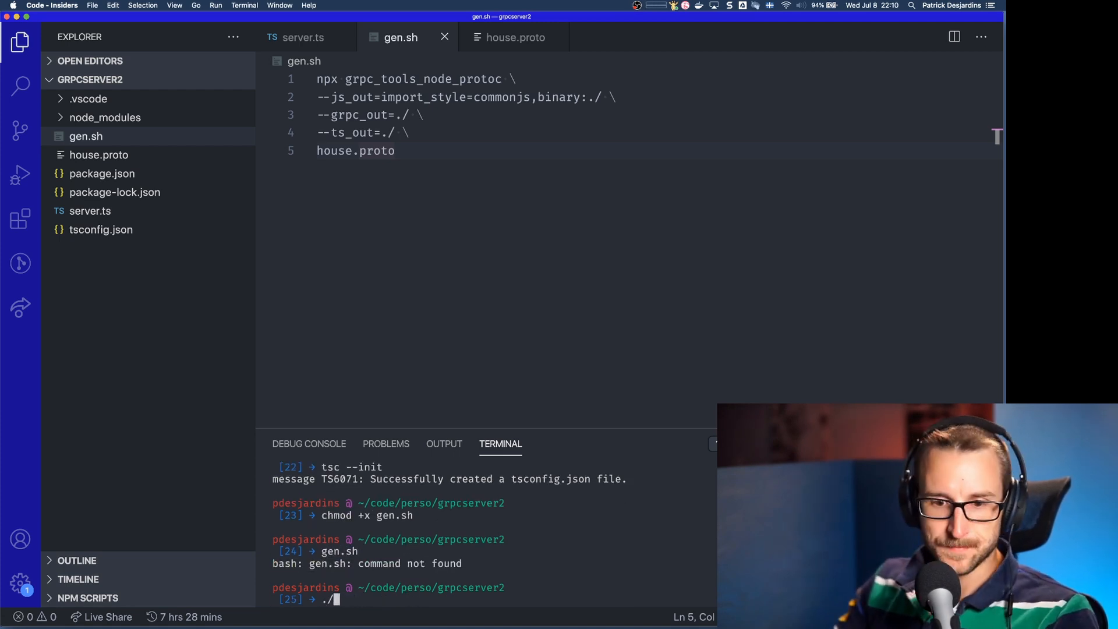
type("gen.sh")
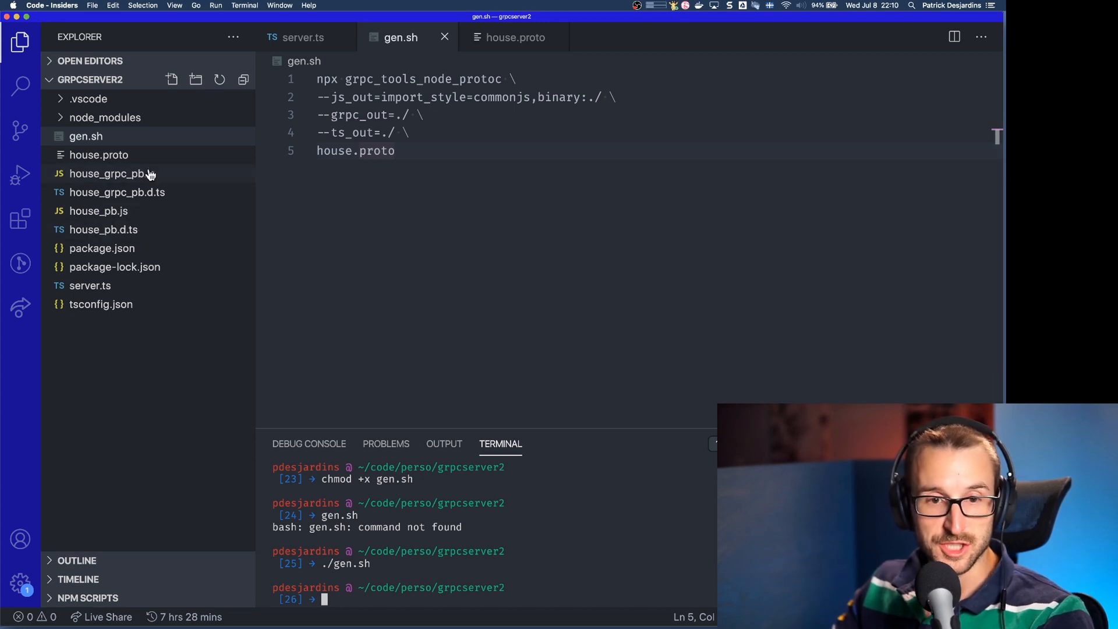
Review the generated IHouseServiceService interface and House class definitions, then return to server.ts
left_click(112, 173)
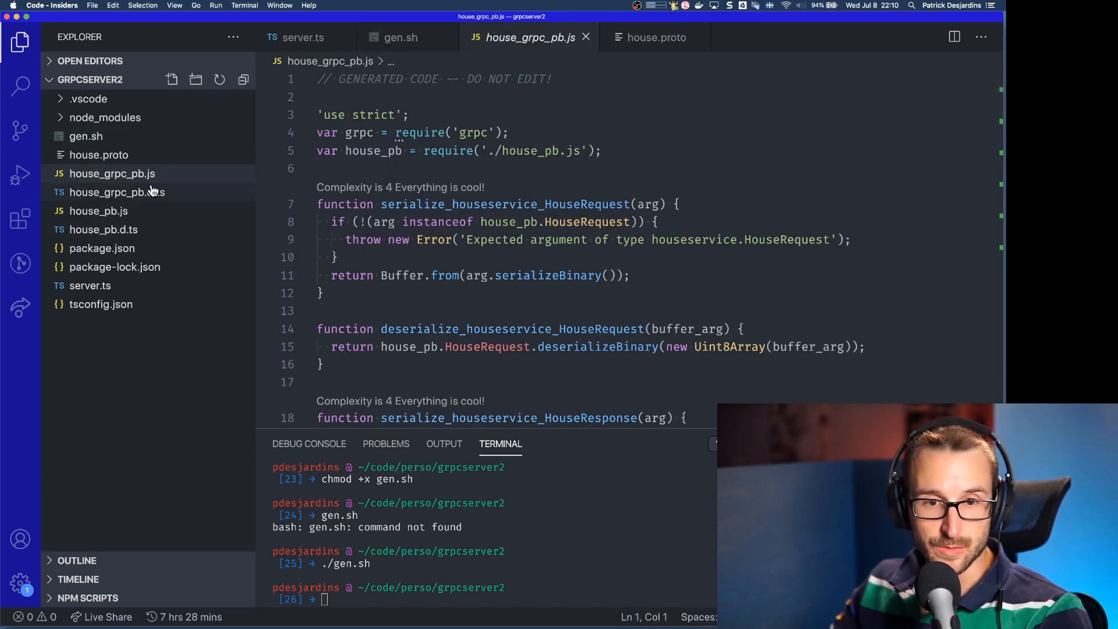
left_click(117, 192)
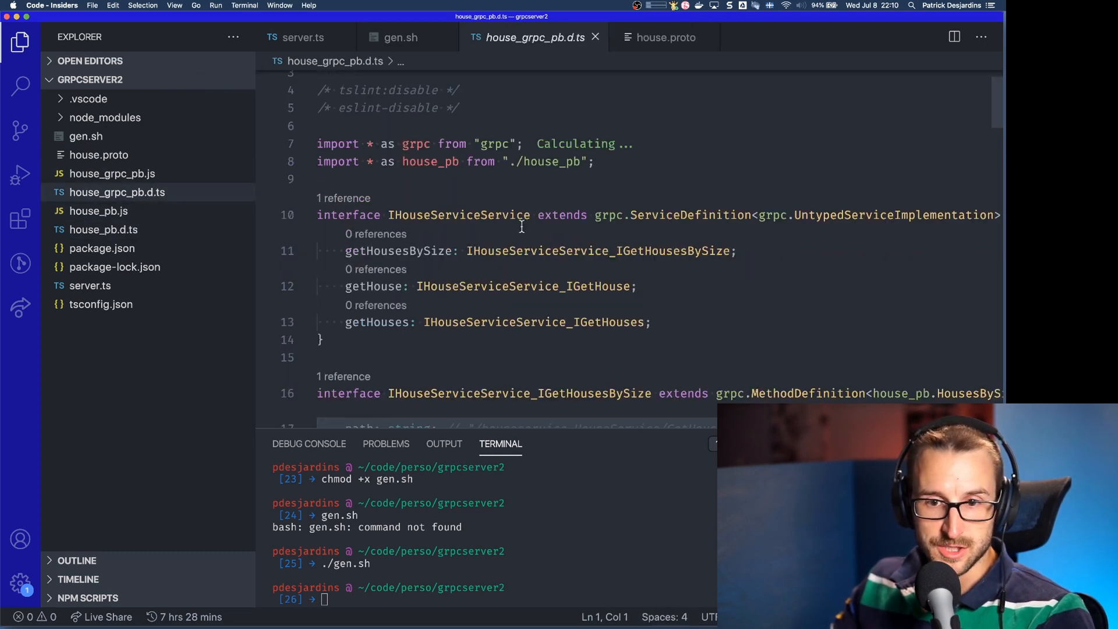
double_click(459, 172)
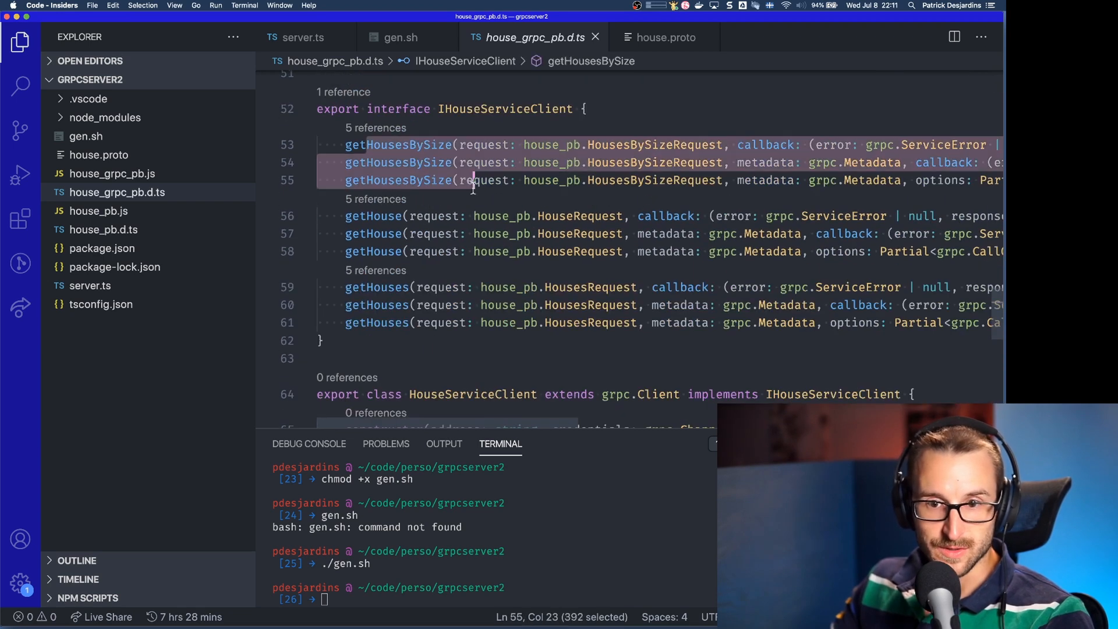
scroll("down", 3)
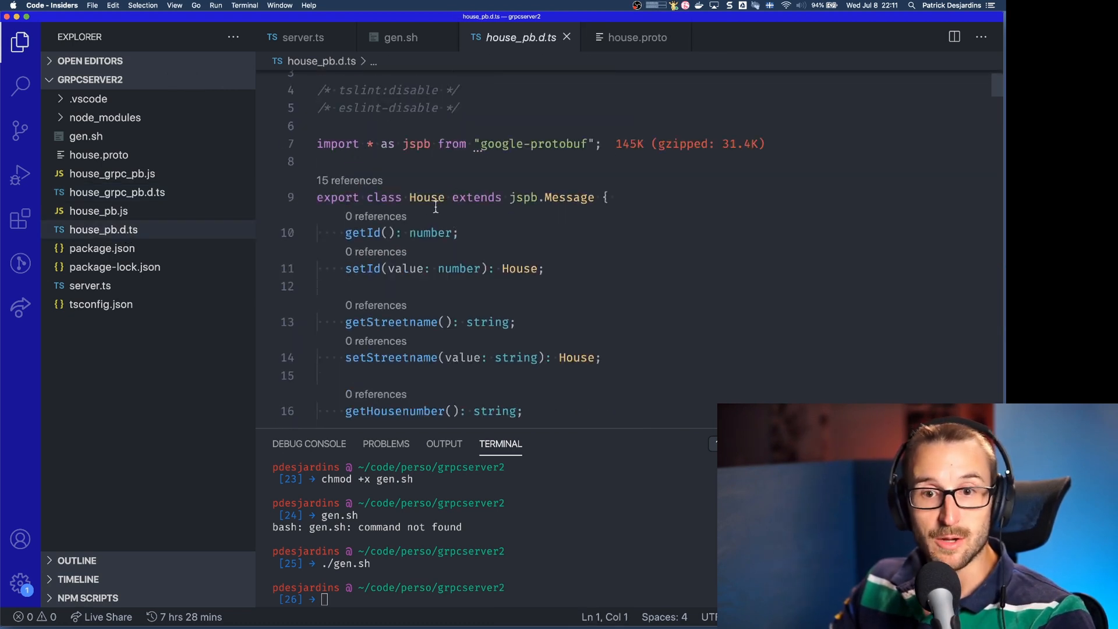
double_click(427, 198)
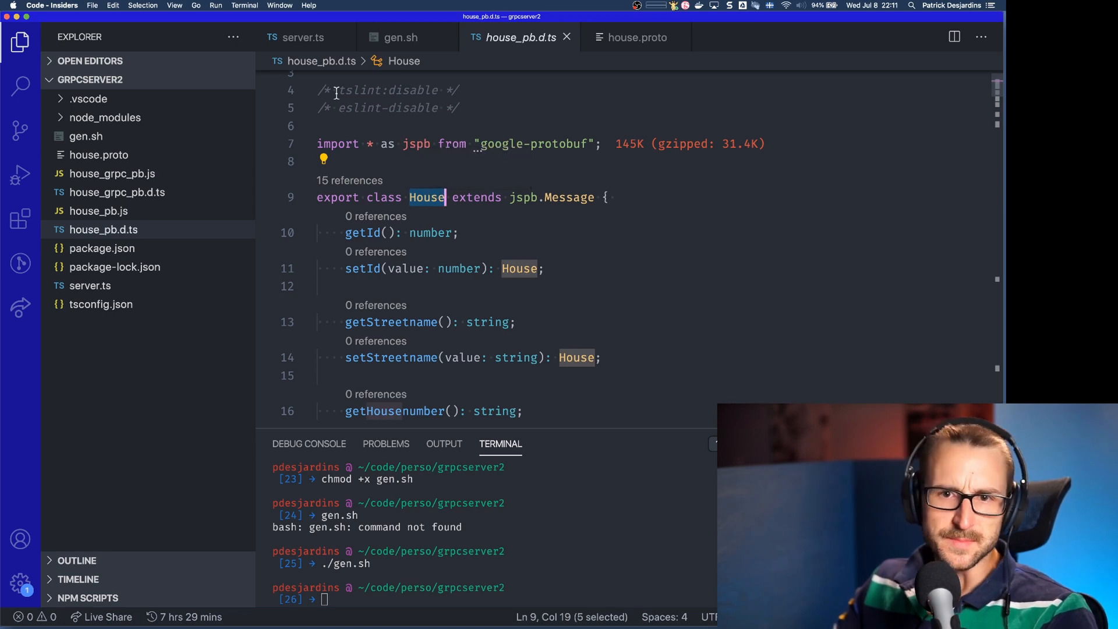
left_click(303, 38)
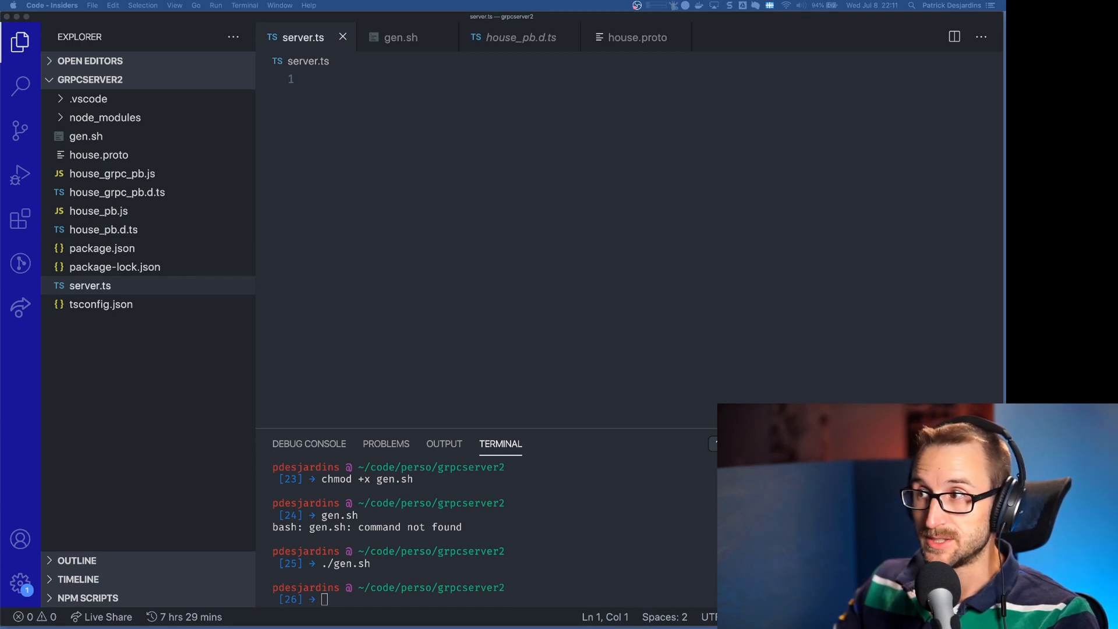
Import grpc plus IHouseServiceServer and HouseServiceService from ./house_grpc_pb, checking the rpcs in house.proto
type("import grpc from \"grpc\";")
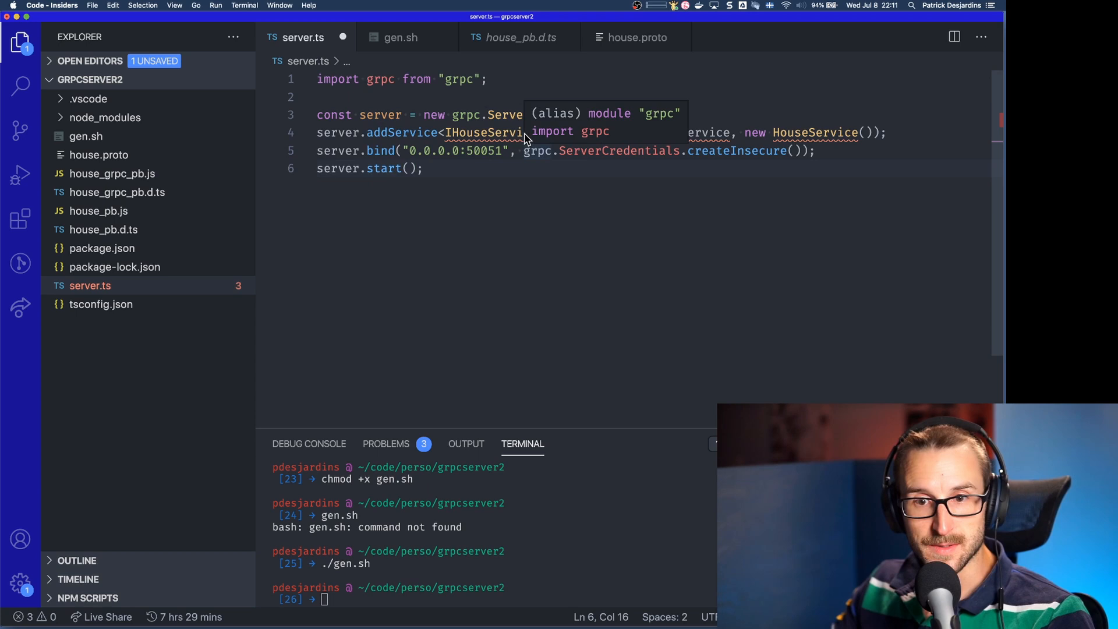
left_click(470, 133)
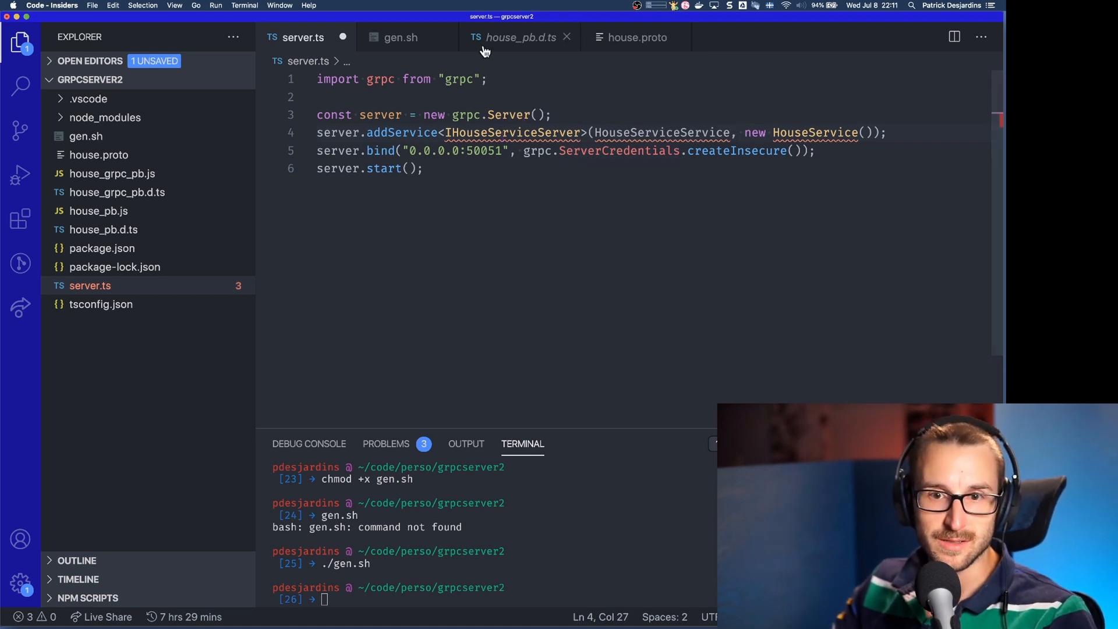
left_click(636, 38)
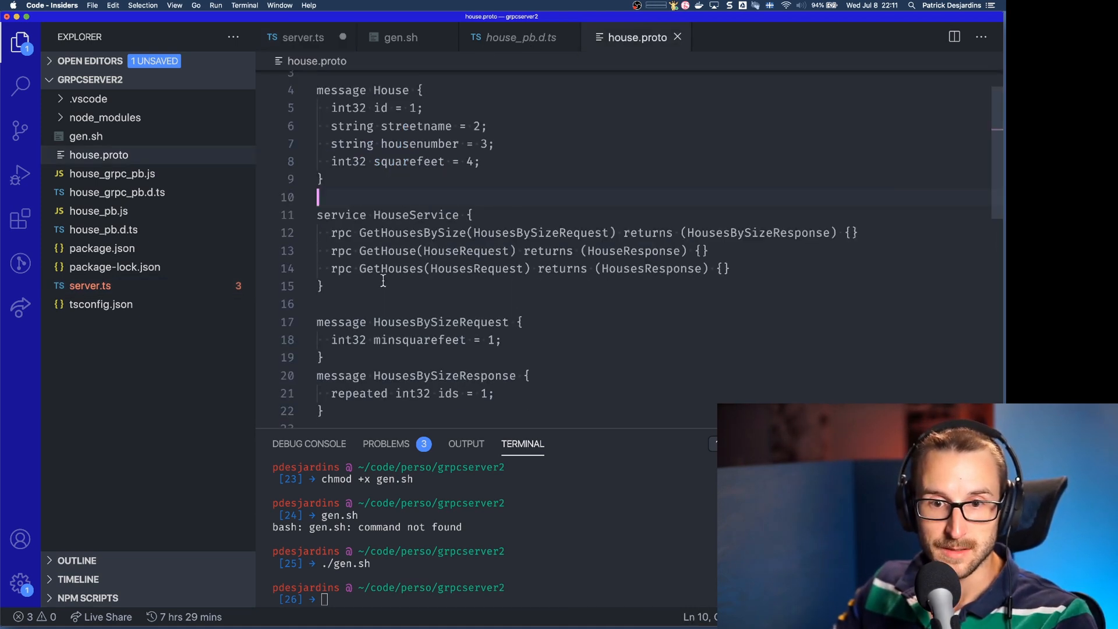
left_click(301, 37)
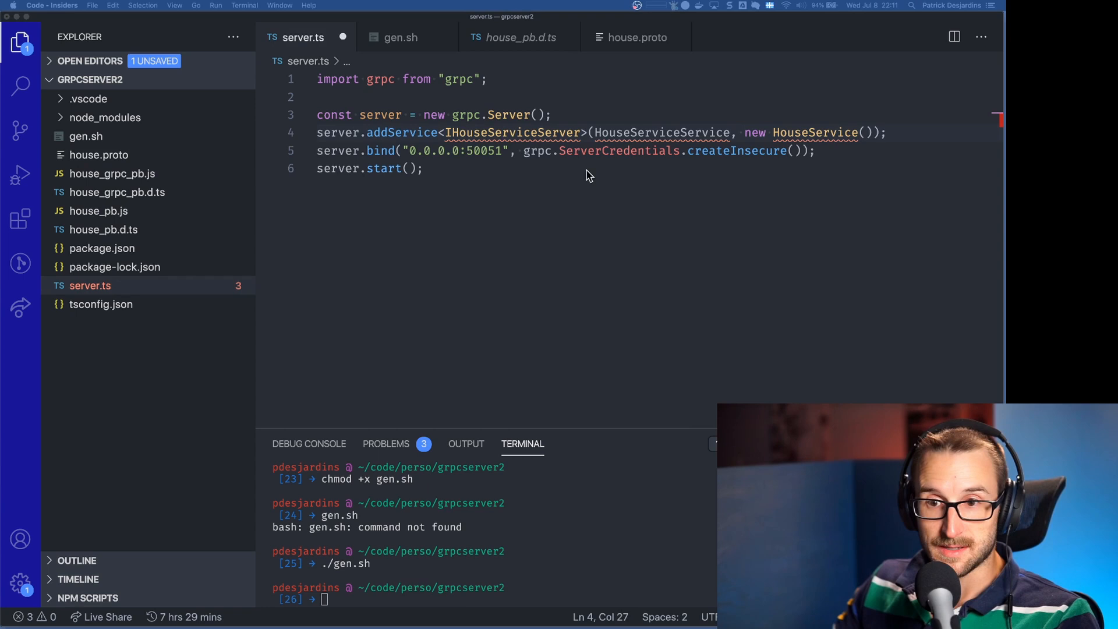
double_click(661, 133)
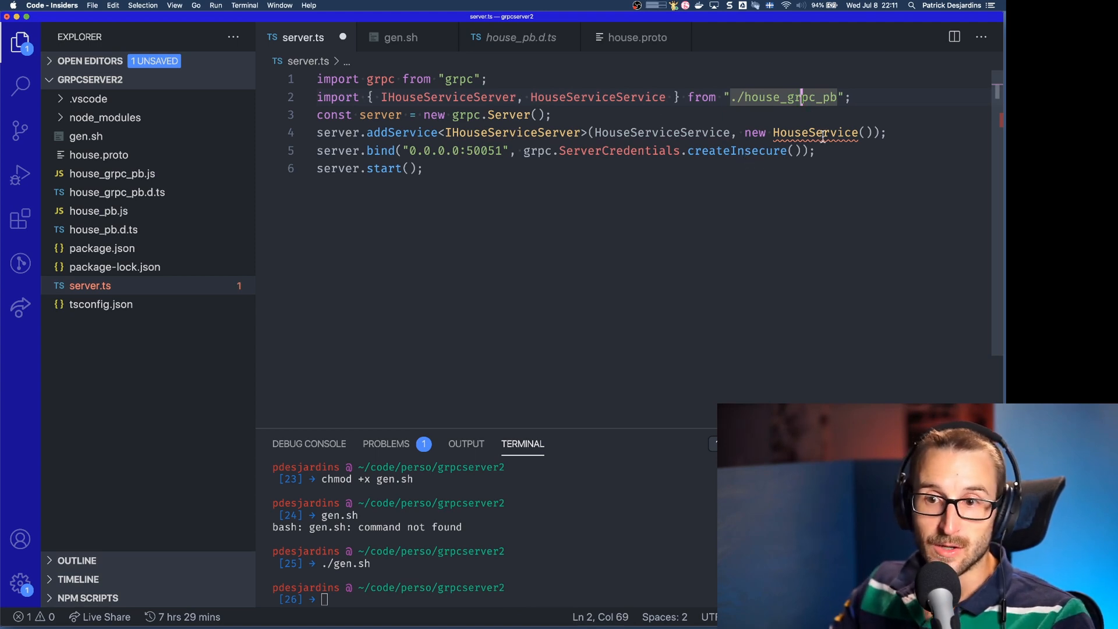
double_click(814, 133)
type("`")
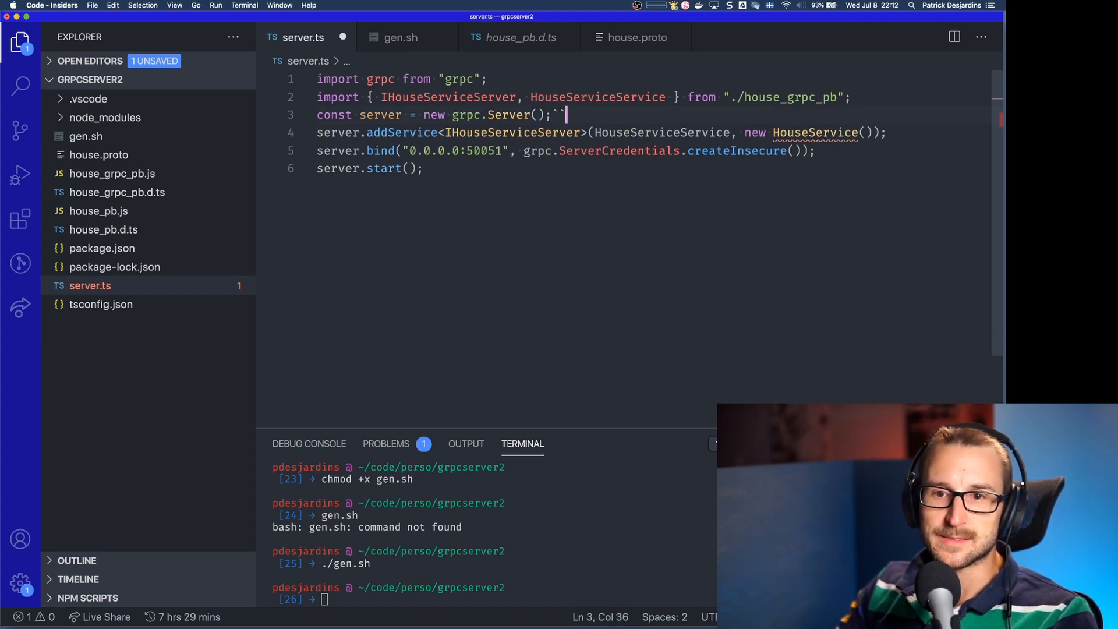
Declare a class HouseService stub and an allHouse array of three House.AsObject sample houses
type("c")
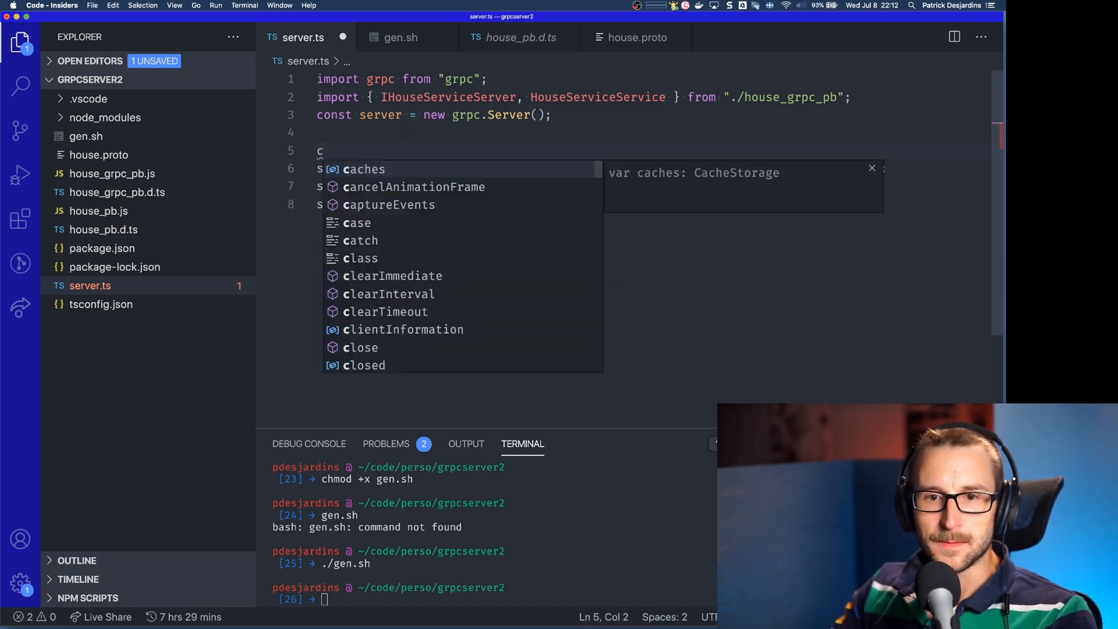
type("lass HouseService implemen")
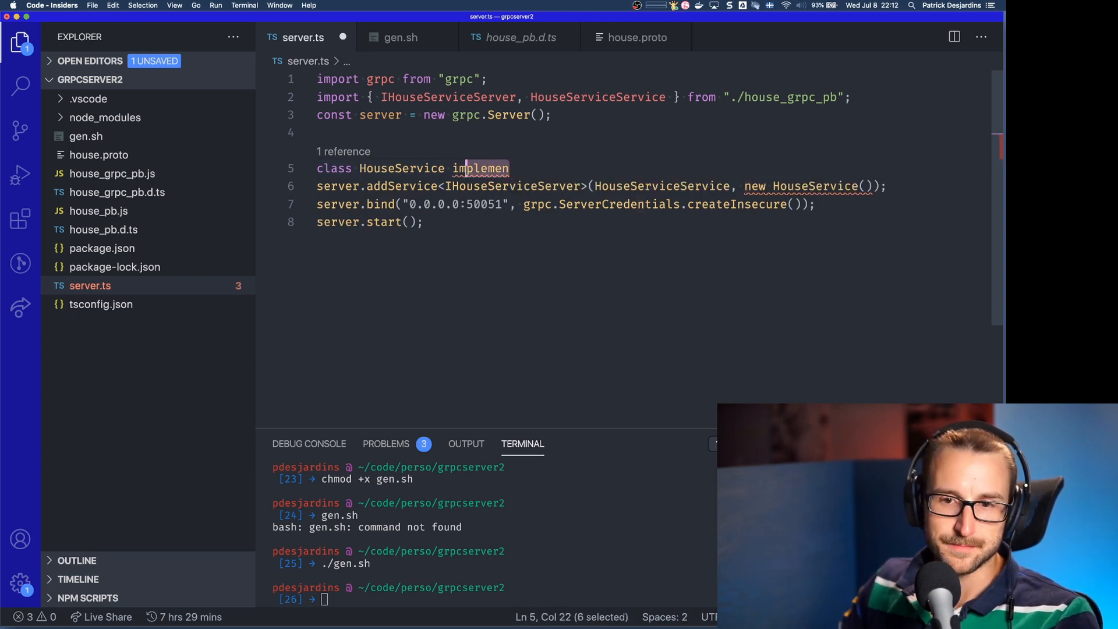
type("extends IHouseServiceServer {")
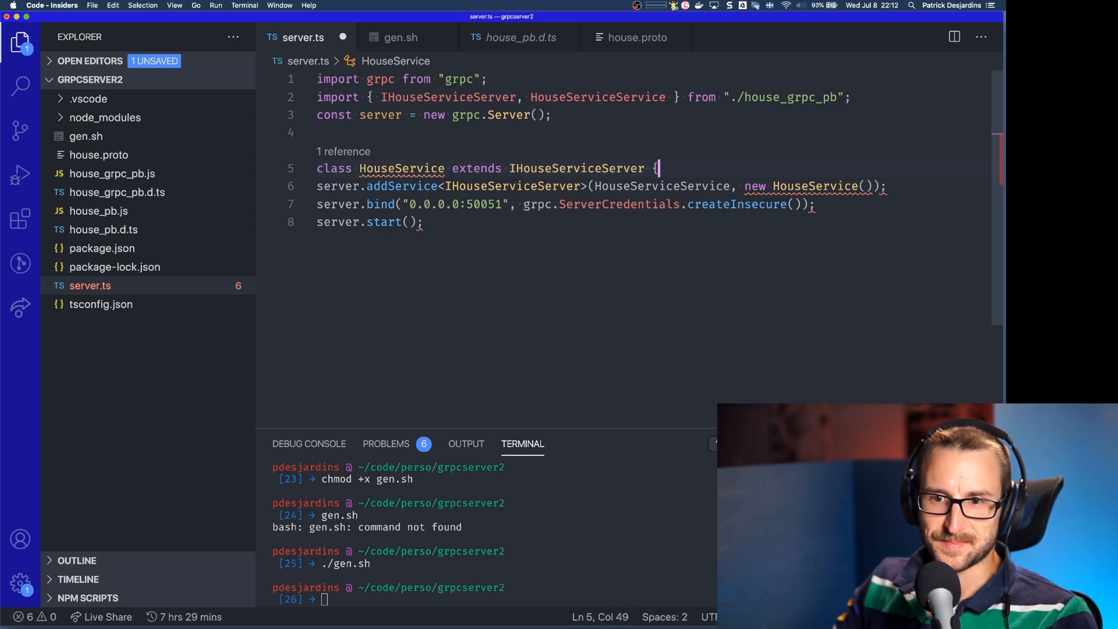
key("Enter")
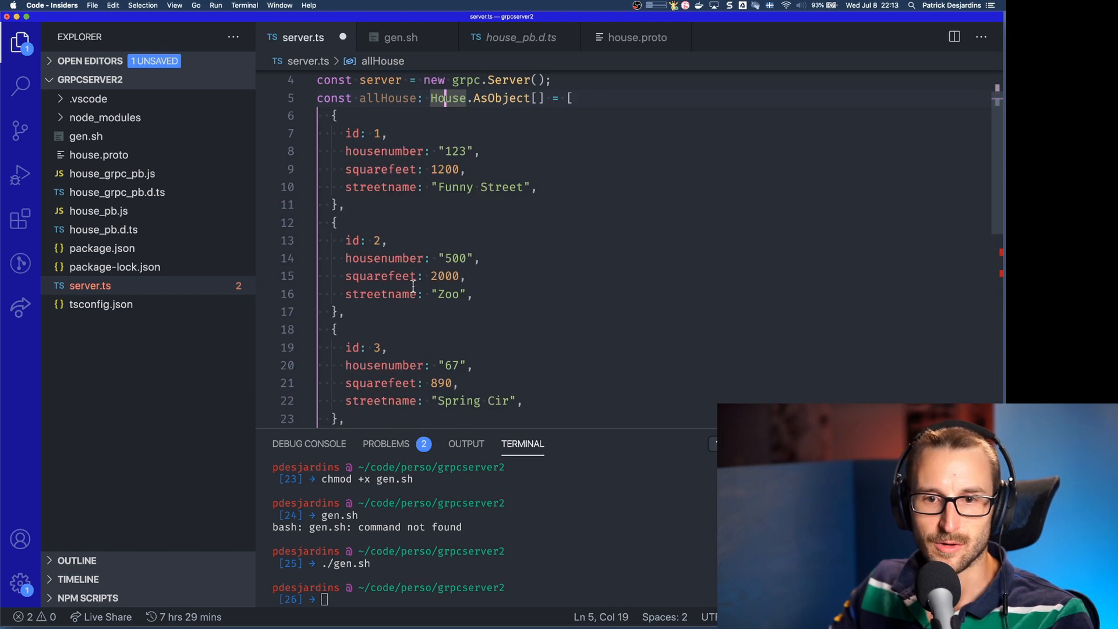
Change extends to implements IHouseServiceServer and write getHousesBySize and getHouse methods against the proto rpcs
scroll("down", 3)
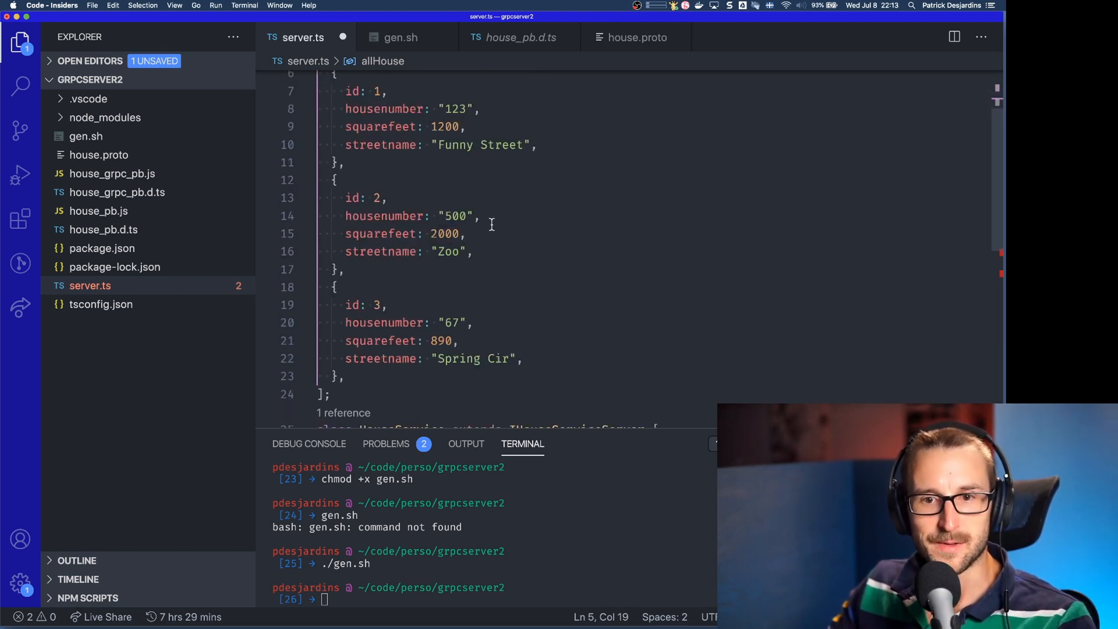
scroll("down", 3)
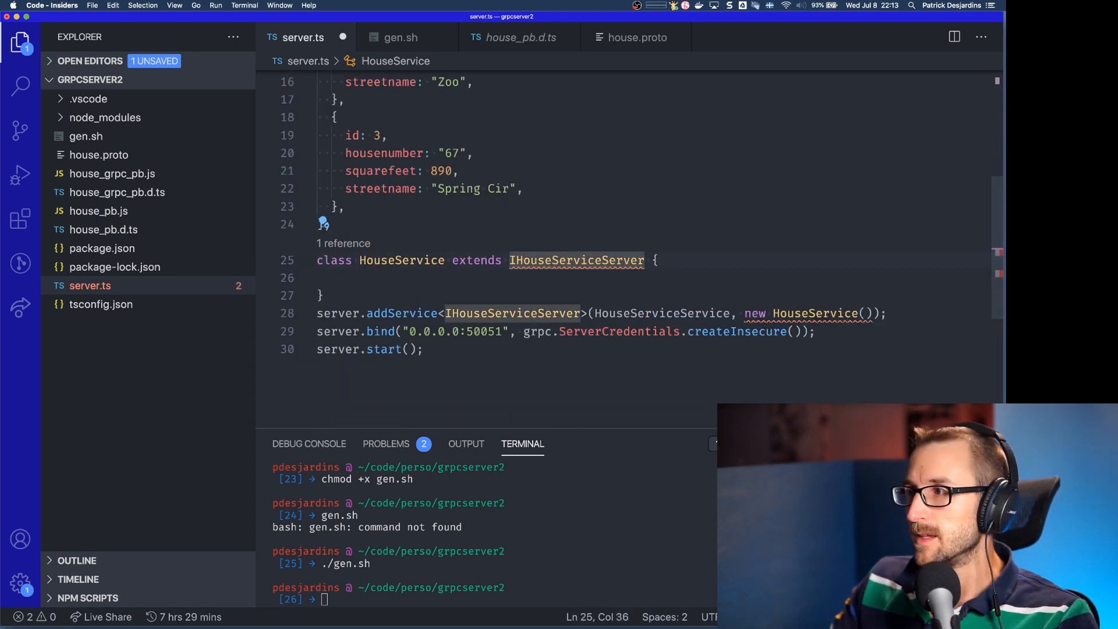
double_click(476, 260)
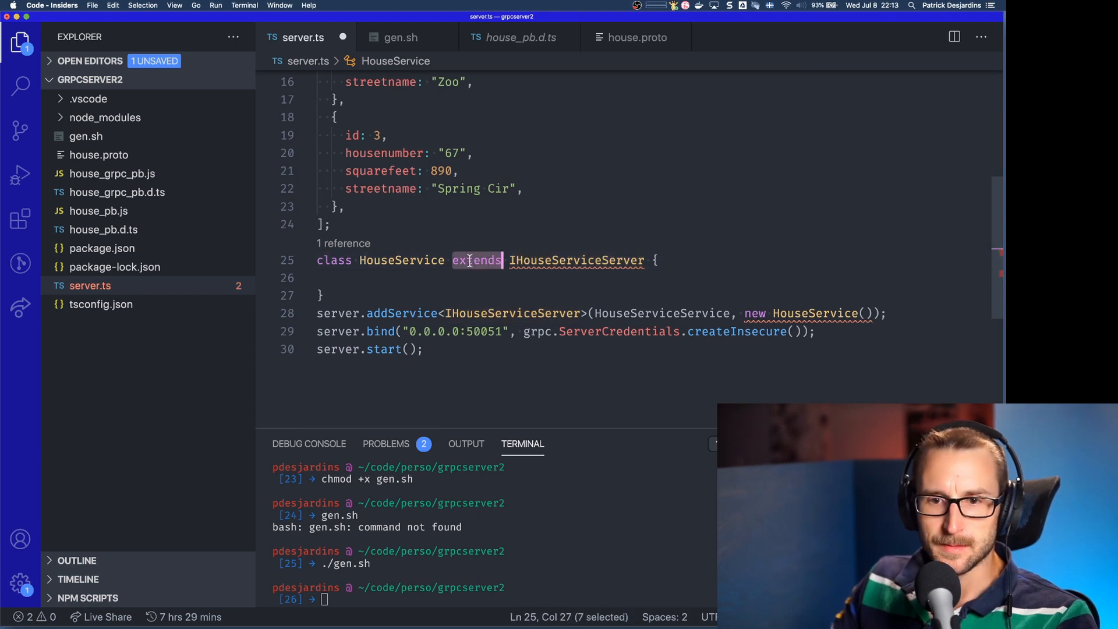
type("implements")
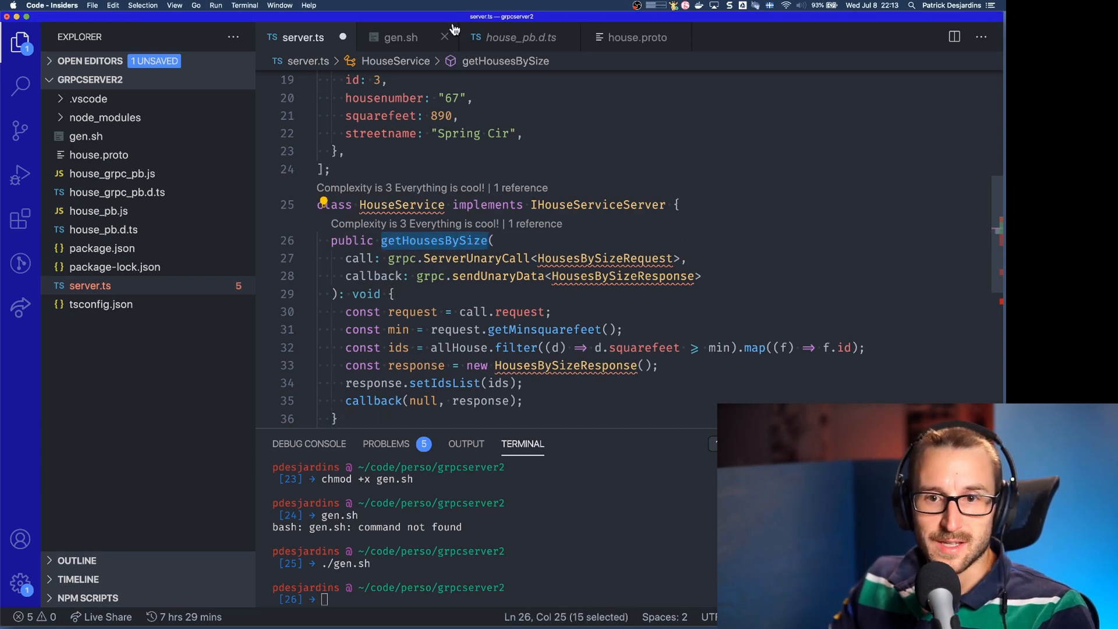
left_click(635, 38)
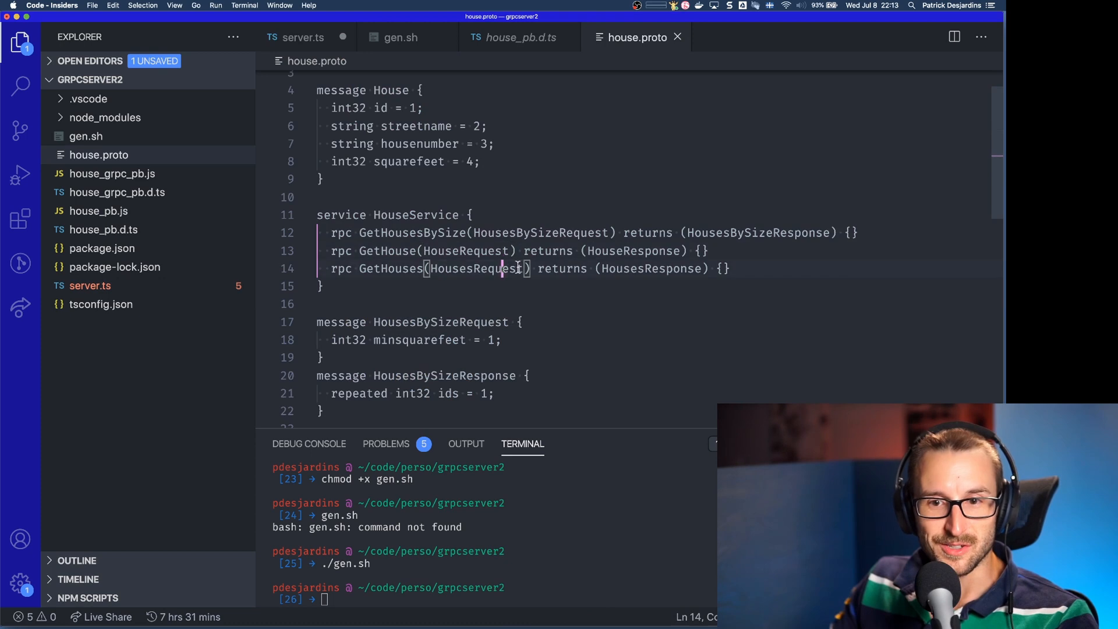
left_click(301, 38)
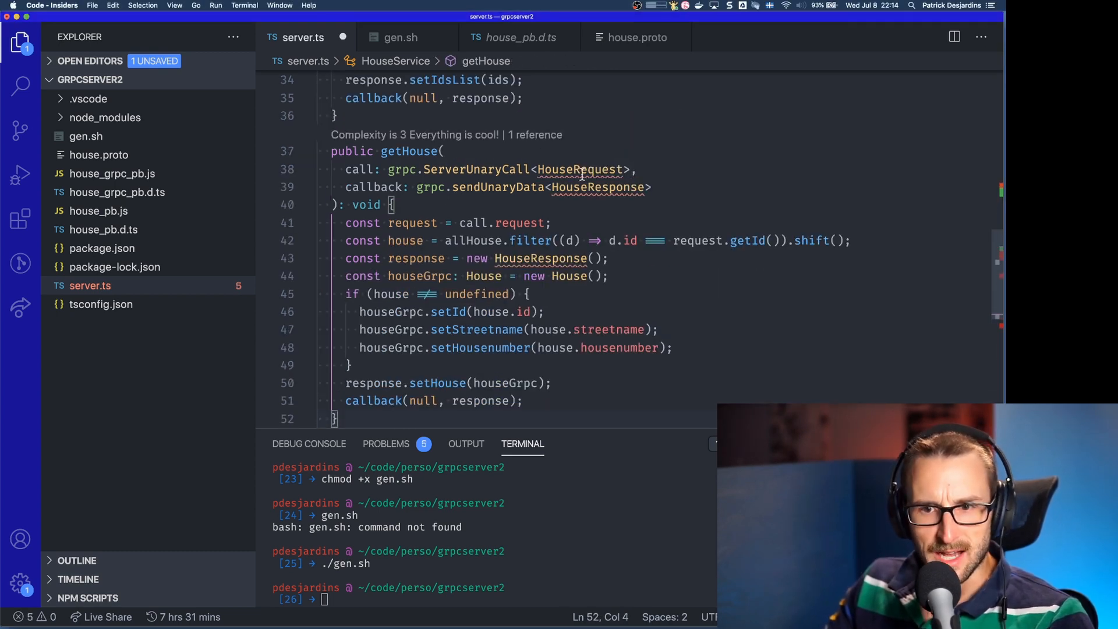
Write getHouses mapping requested ids to House objects and add all missing message imports via Quick Fix
left_click(581, 169)
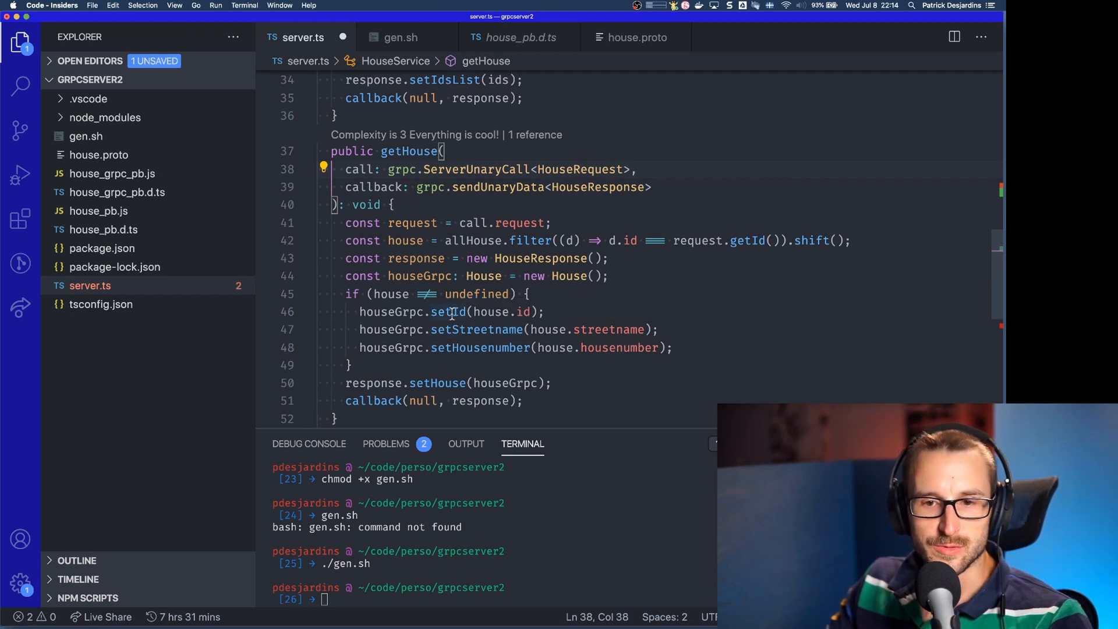
double_click(477, 347)
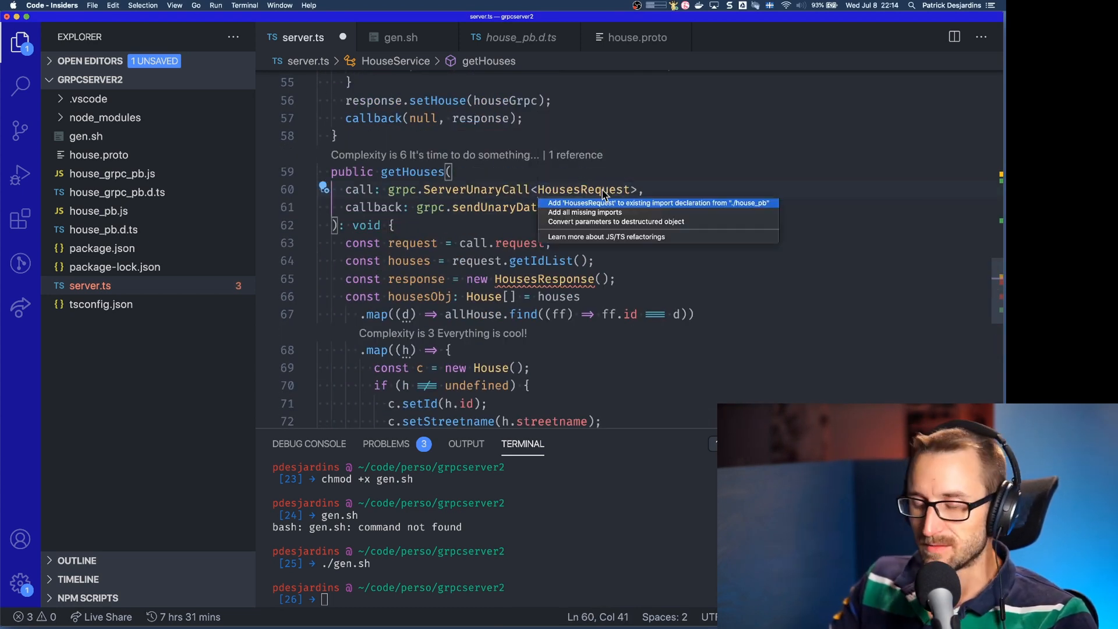
left_click(584, 203)
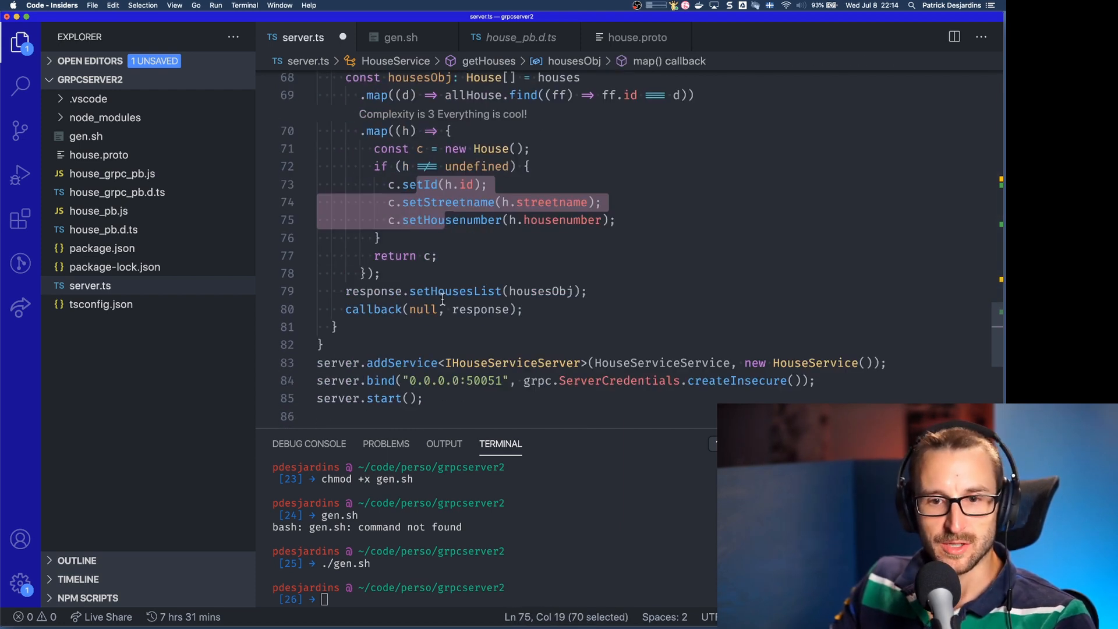
left_click(453, 291)
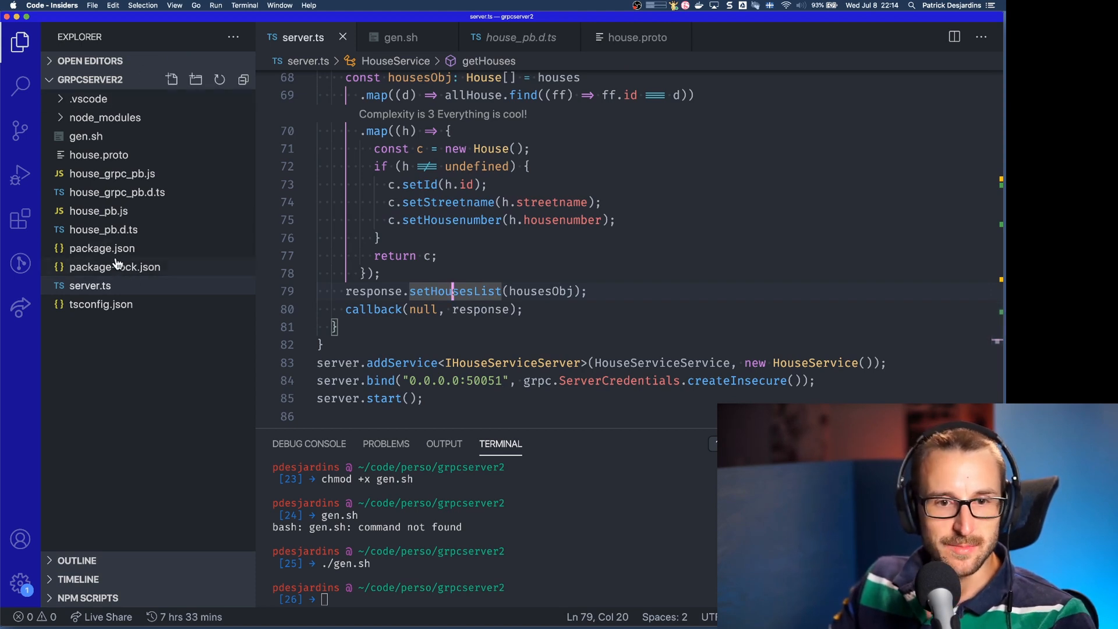
Set package.json's start script to "ts-node-dev ./server.ts" and launch the server with npm start
left_click(103, 248)
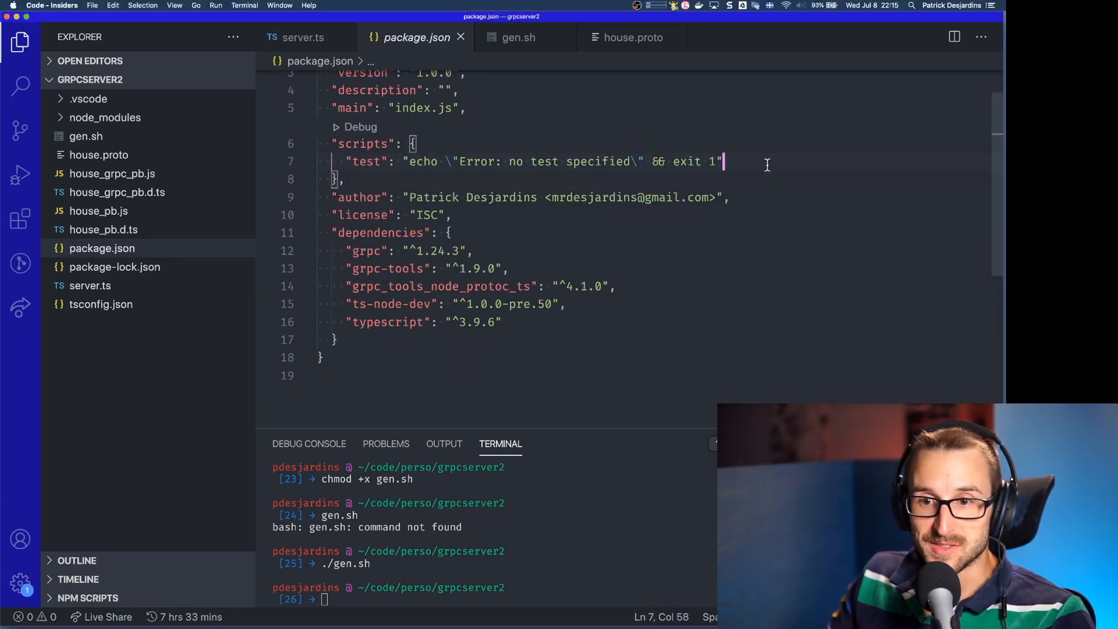
type("\"start\": \"ts-node-dev ./server.ts\"")
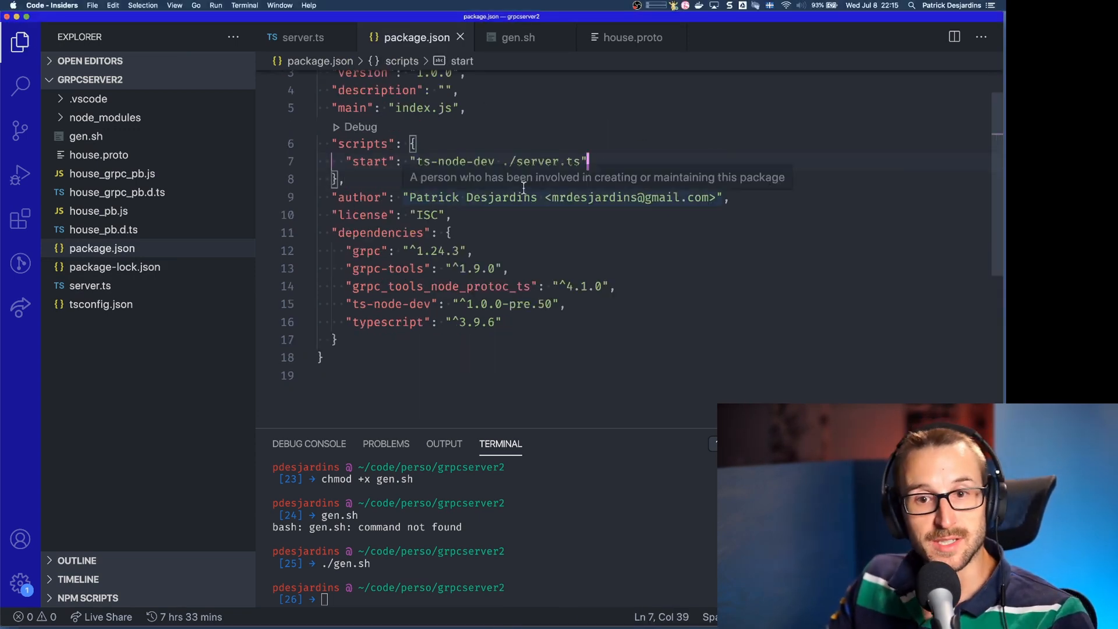
type("npm sta")
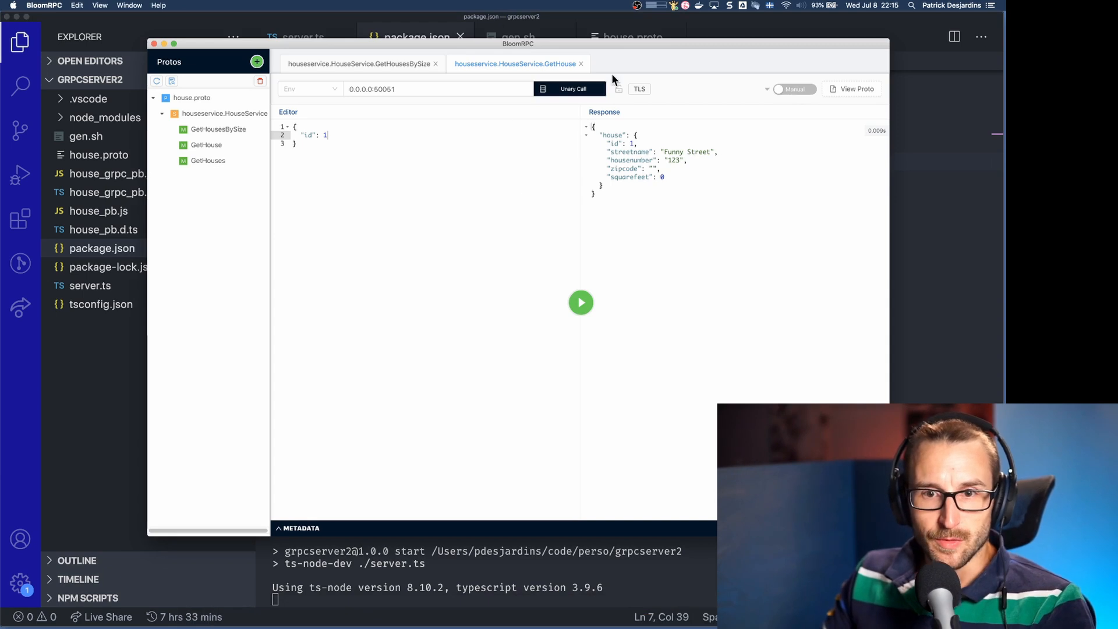
Query GetHousesBySize with minsquarefeet 1 then 1500, returning ids 1–3 and id 2
left_click(580, 63)
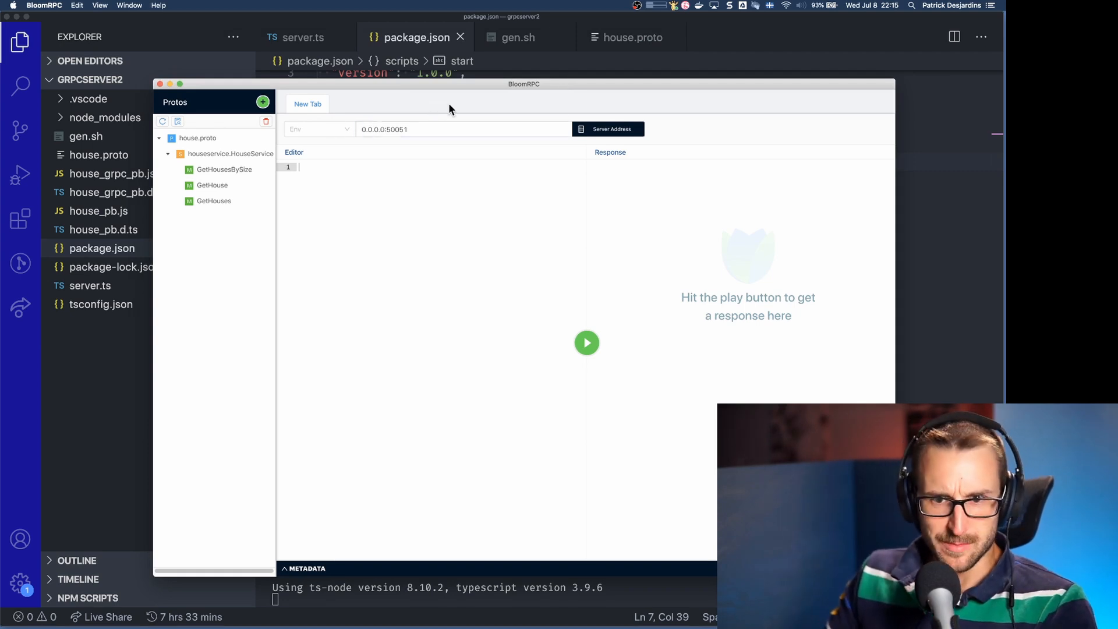
left_click(317, 32)
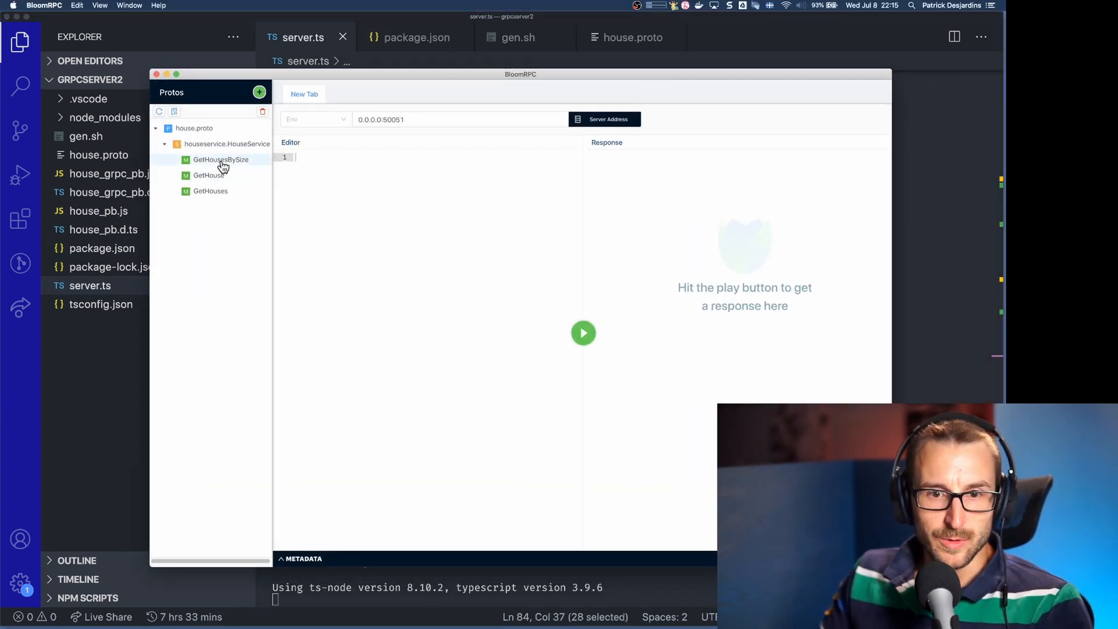
left_click(221, 159)
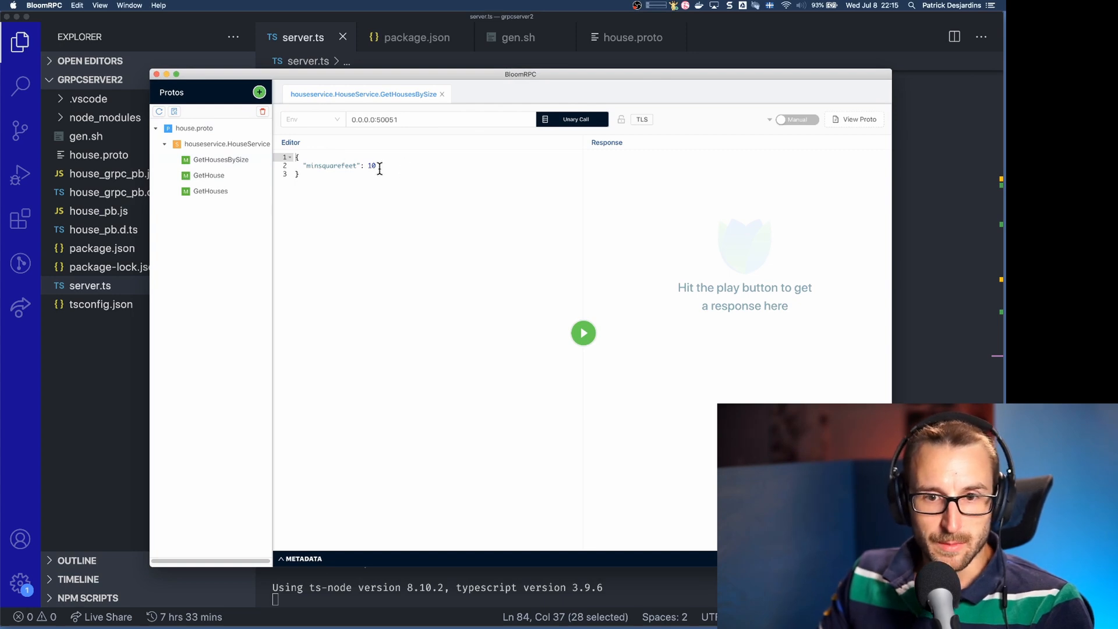
left_click(584, 333)
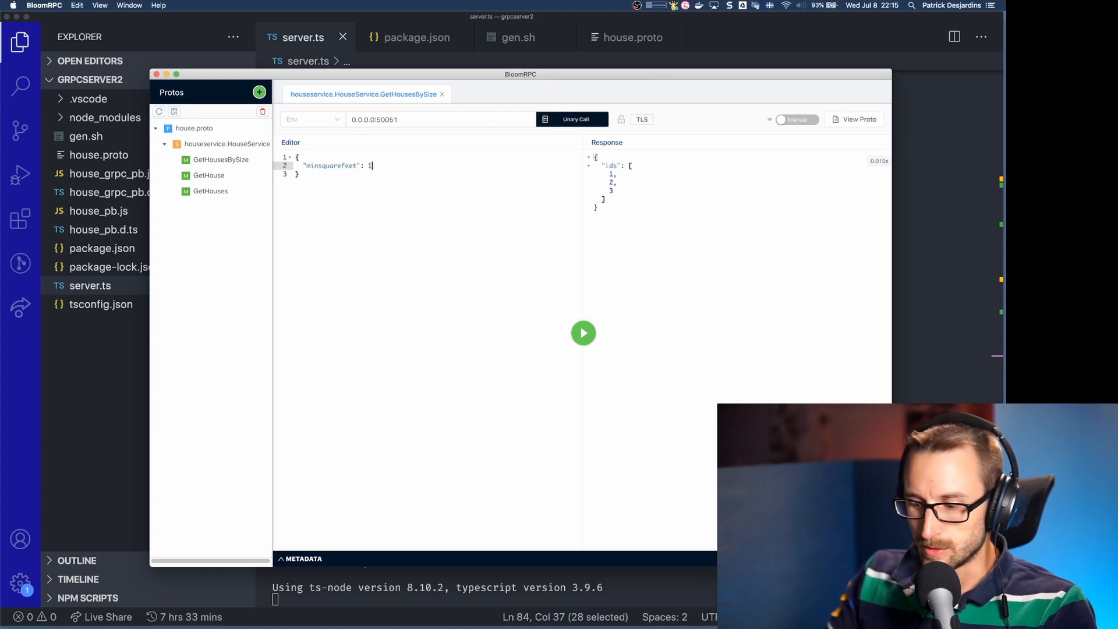
type("500")
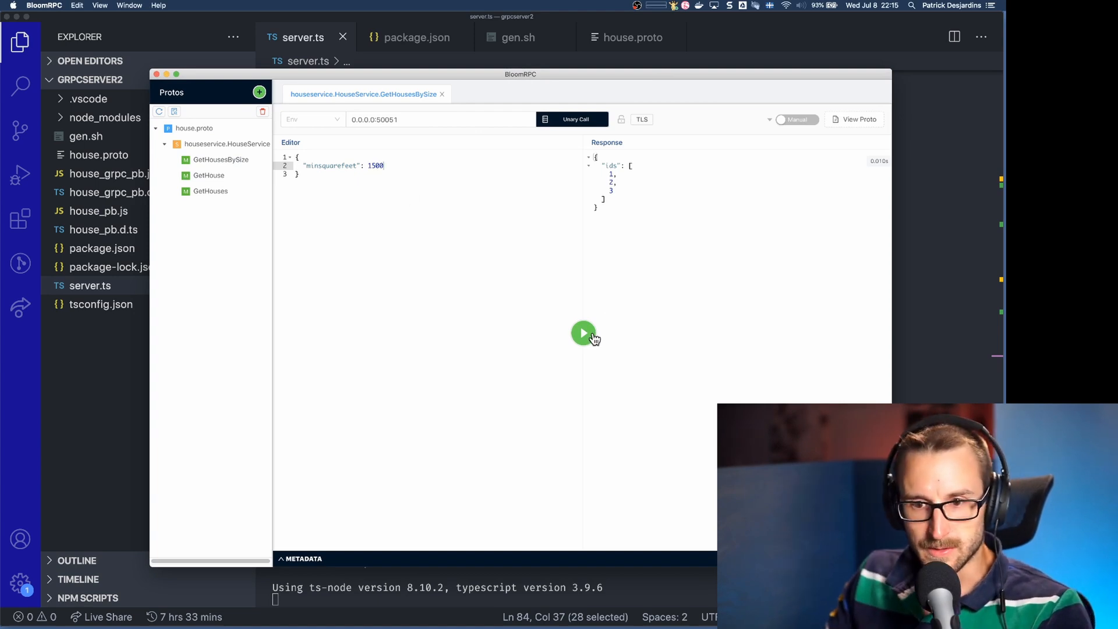
left_click(583, 333)
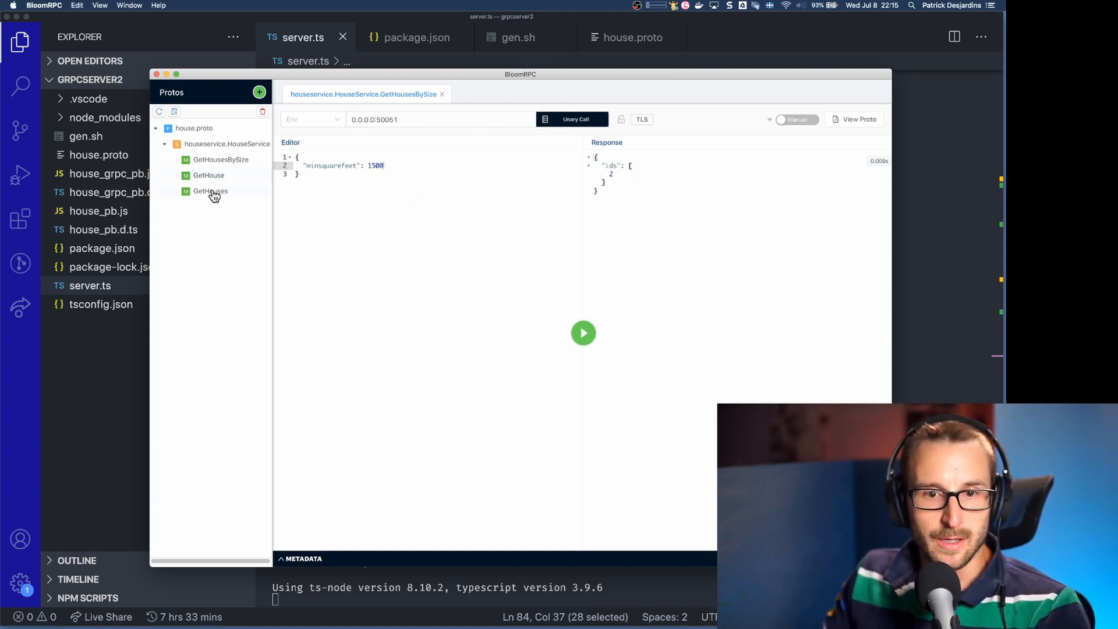
Query GetHouse for id 10, which returns an empty house
left_click(209, 174)
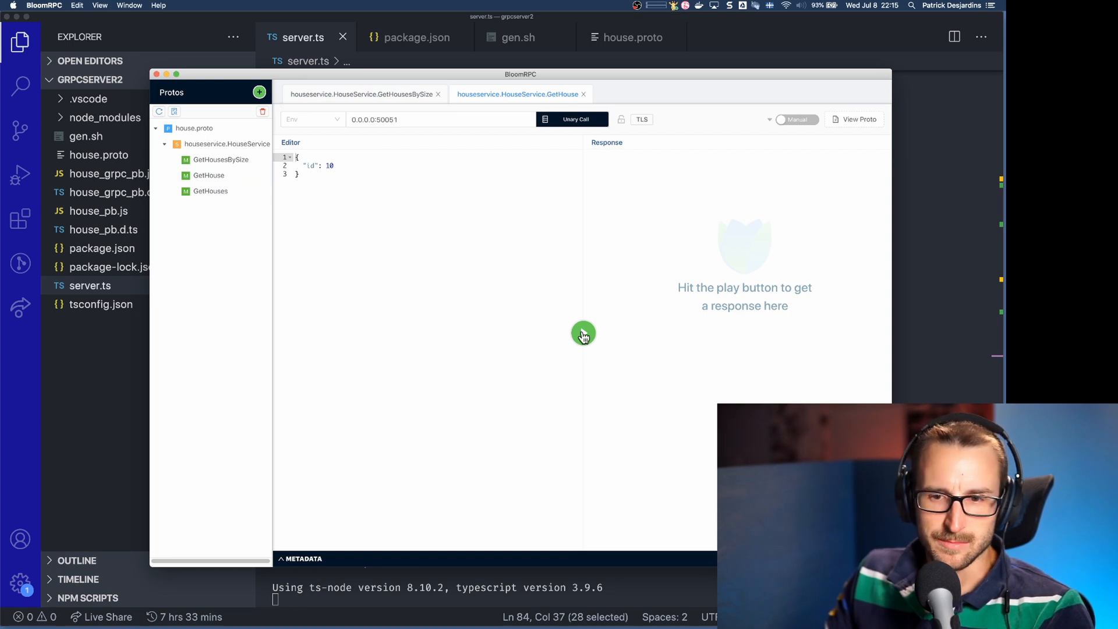
left_click(584, 332)
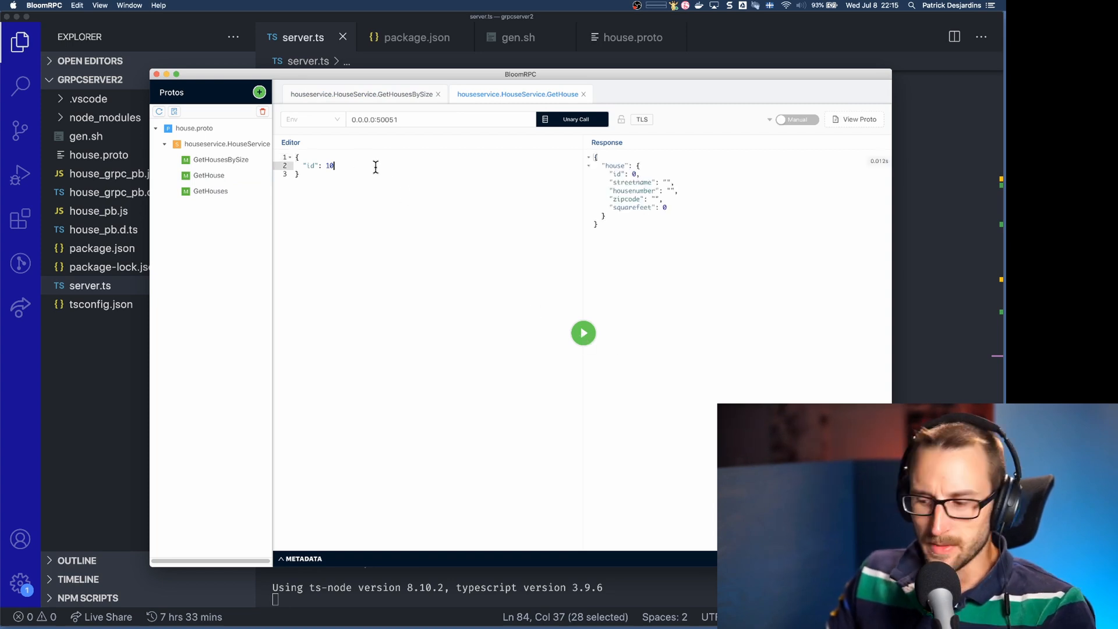
left_click(583, 332)
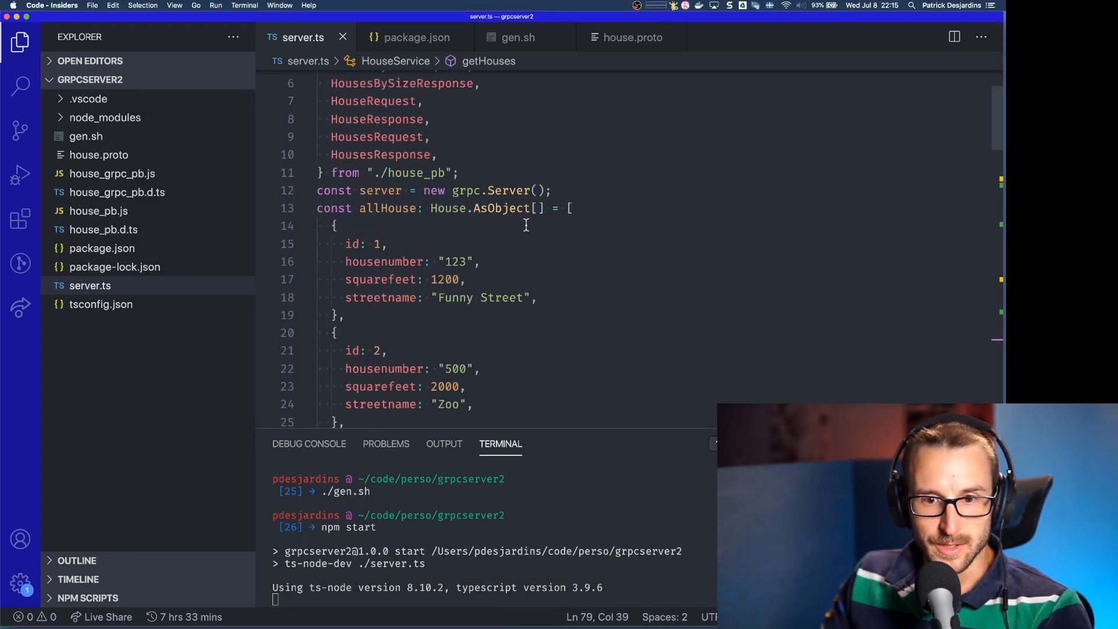
mouse_move(538, 312)
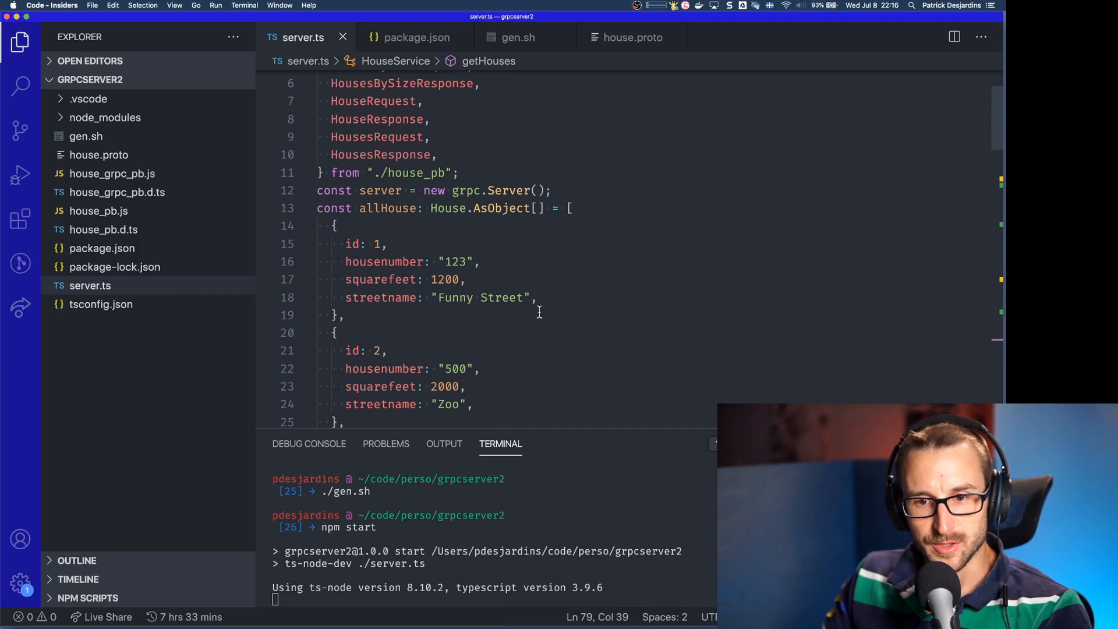